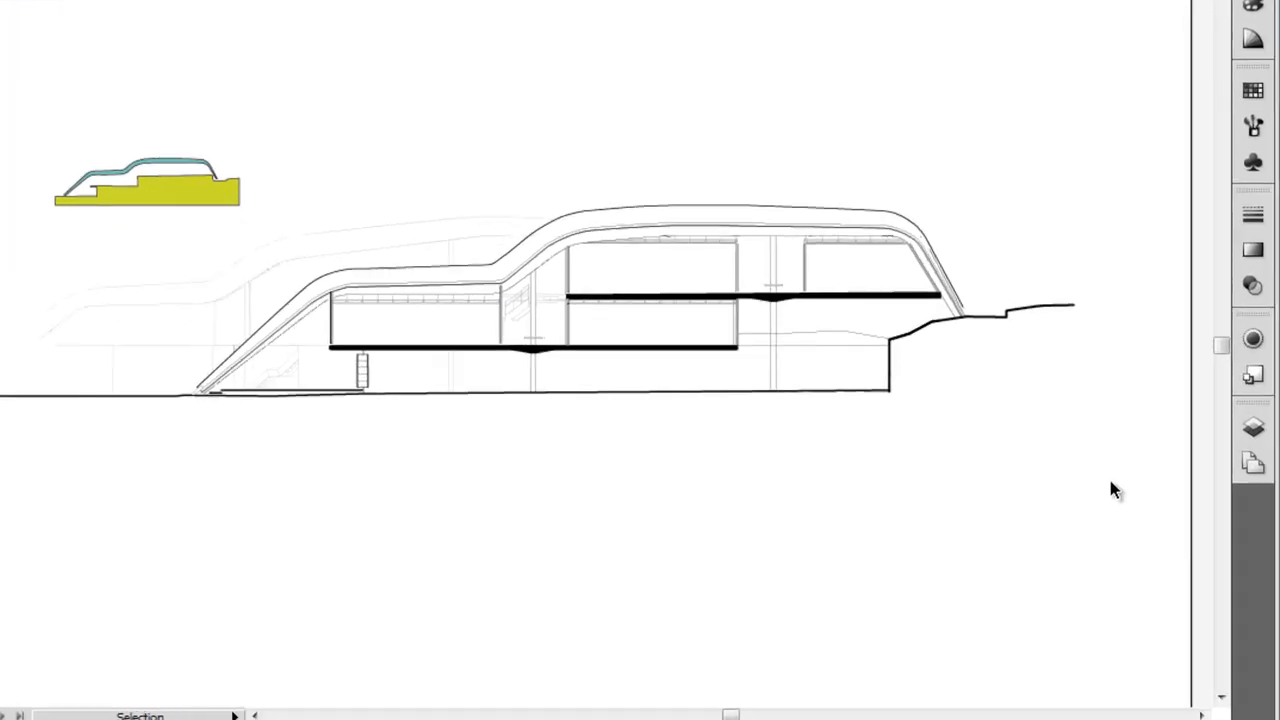
Step: Show the Layers list and collapse the diagram layer's contents
left_click(1244, 344)
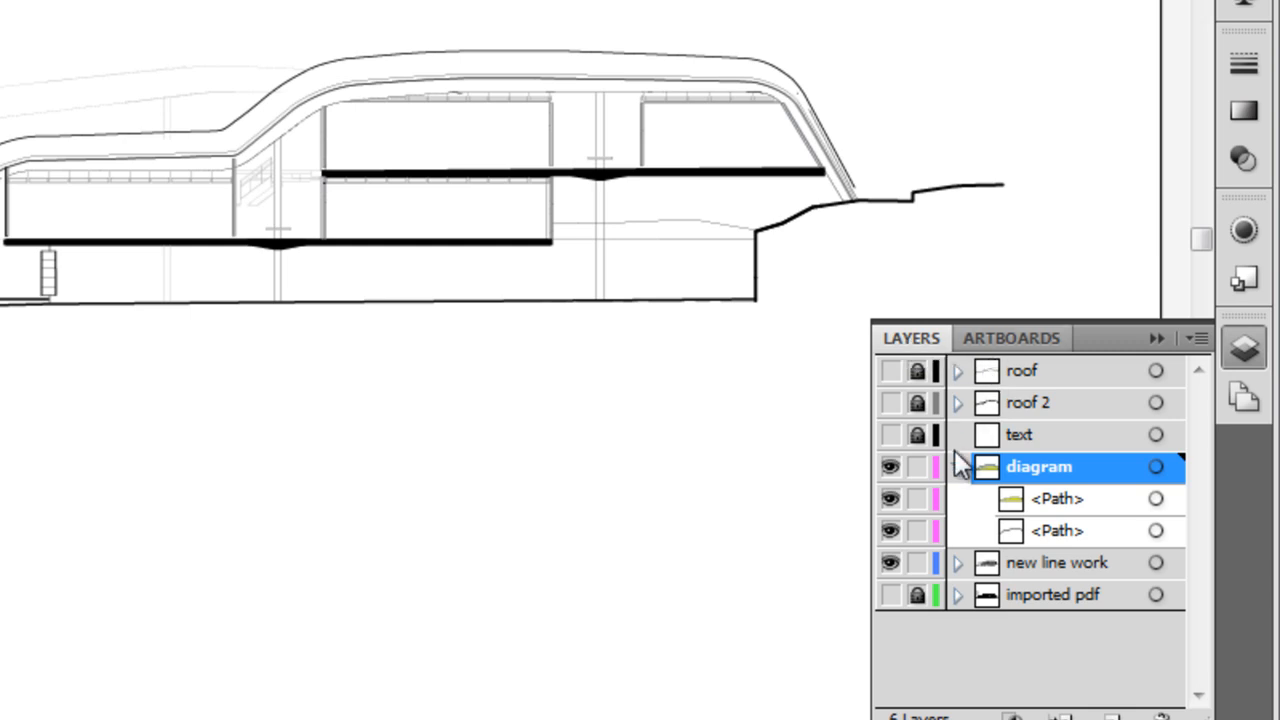
left_click(956, 468)
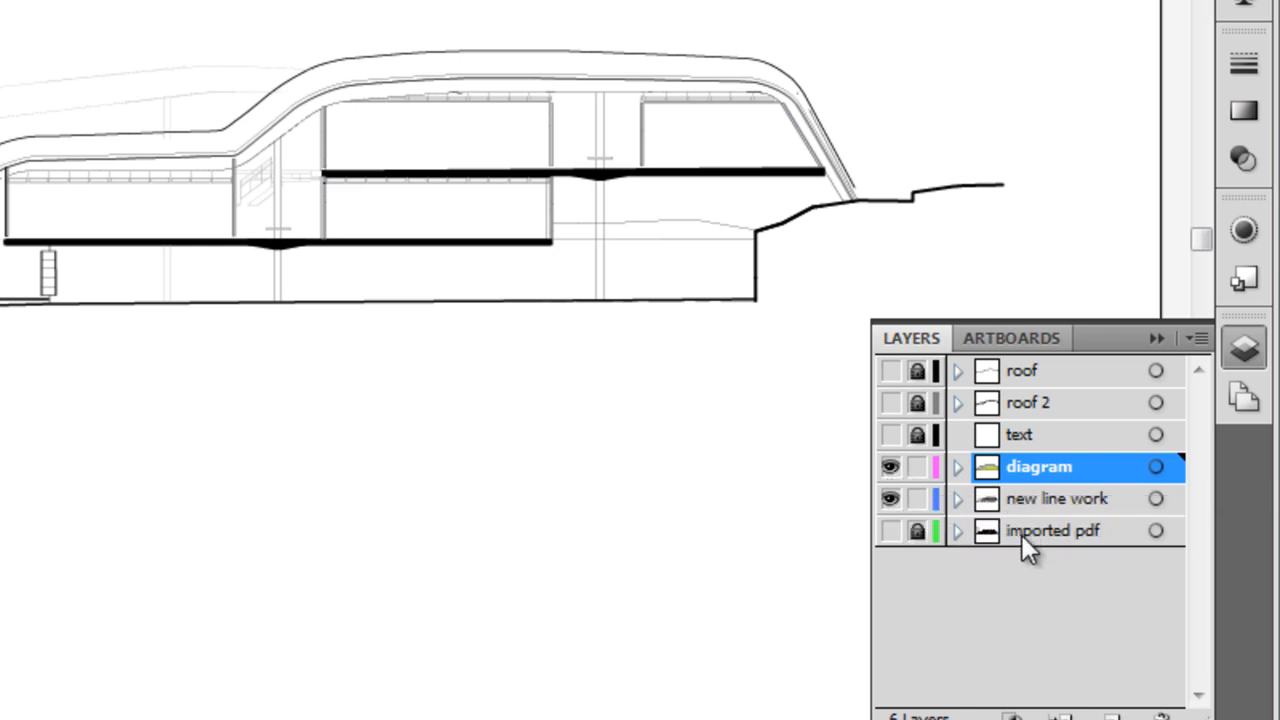
mouse_move(988, 544)
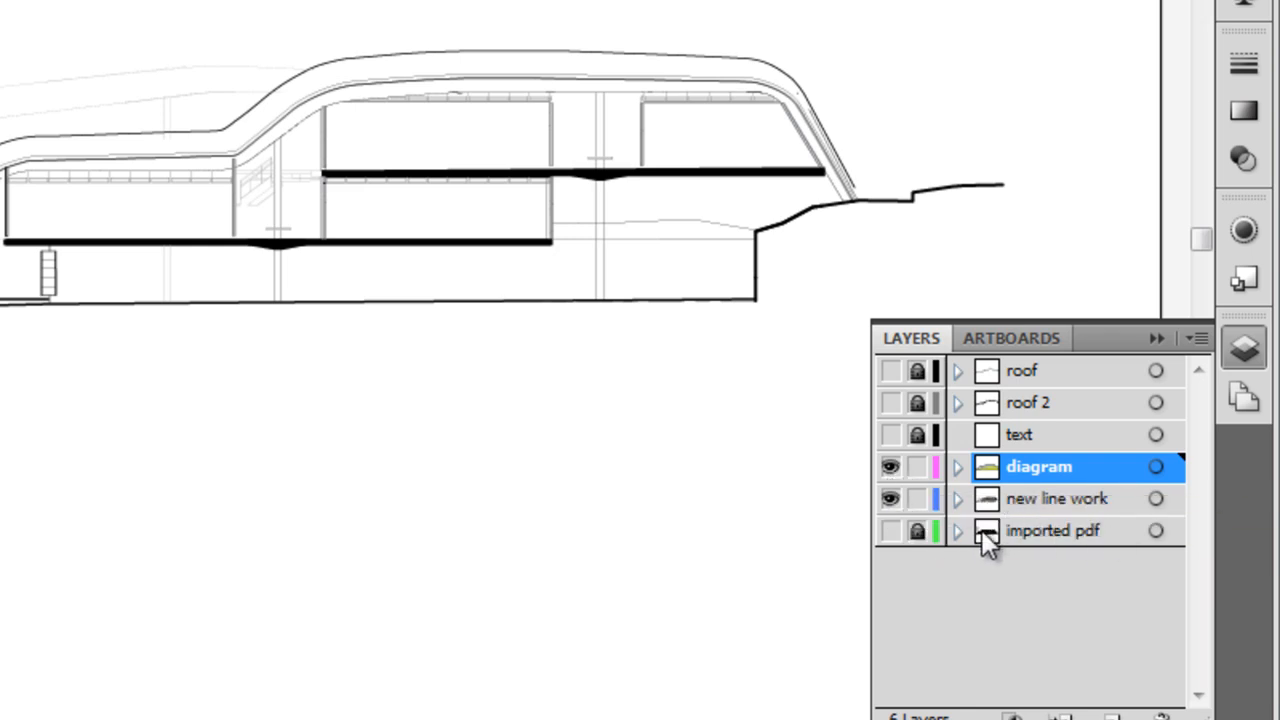
mouse_move(918, 532)
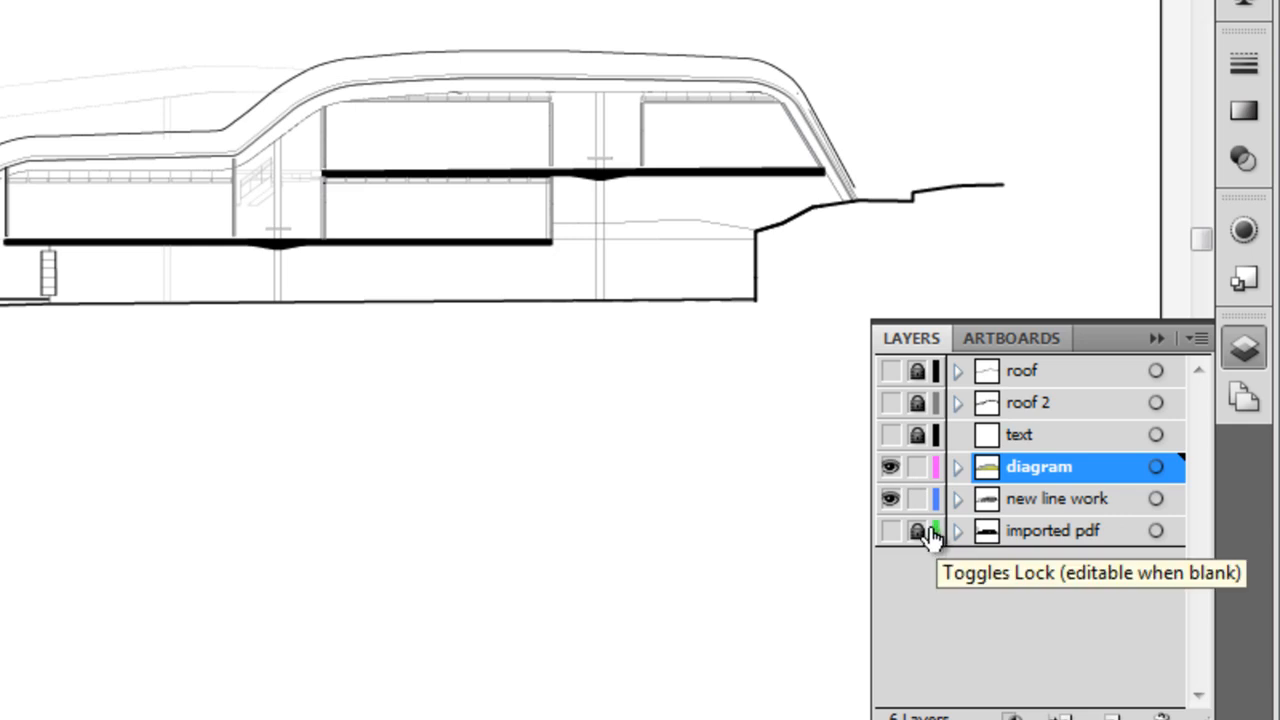
mouse_move(892, 532)
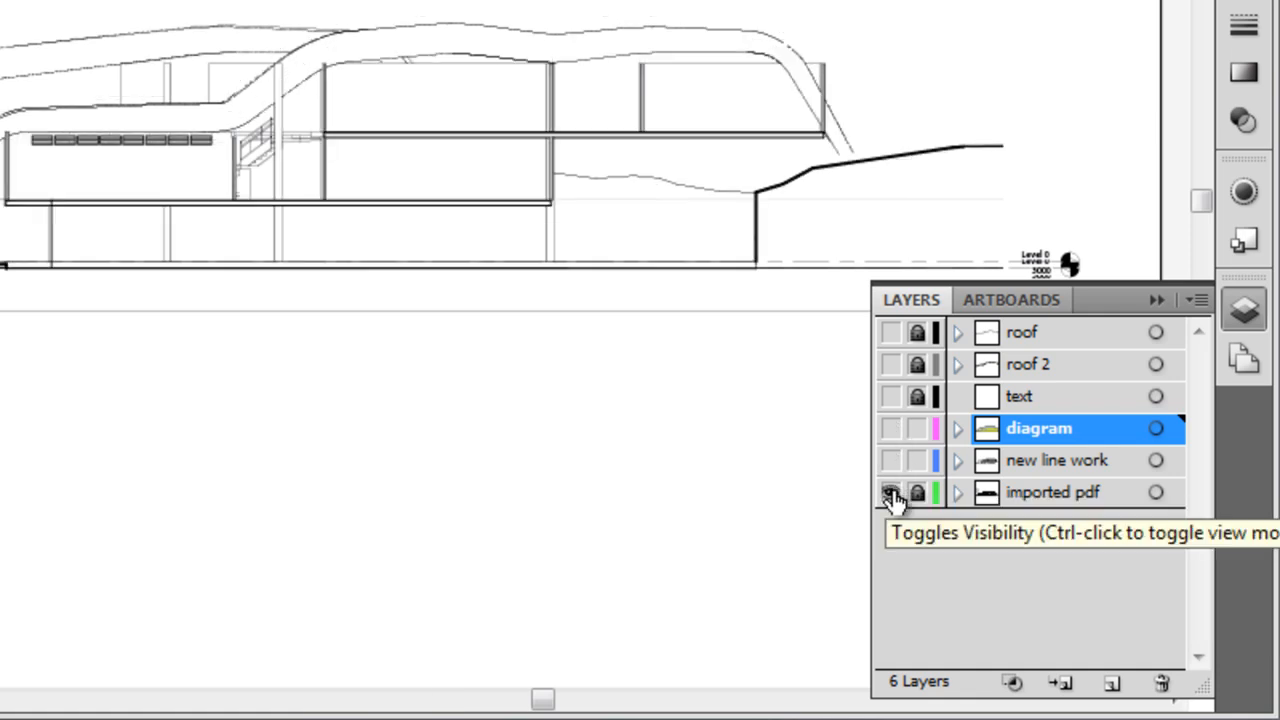
Step: Activate the imported pdf layer, dismiss the Add Anchor Point warning, and unlock it
left_click(890, 492)
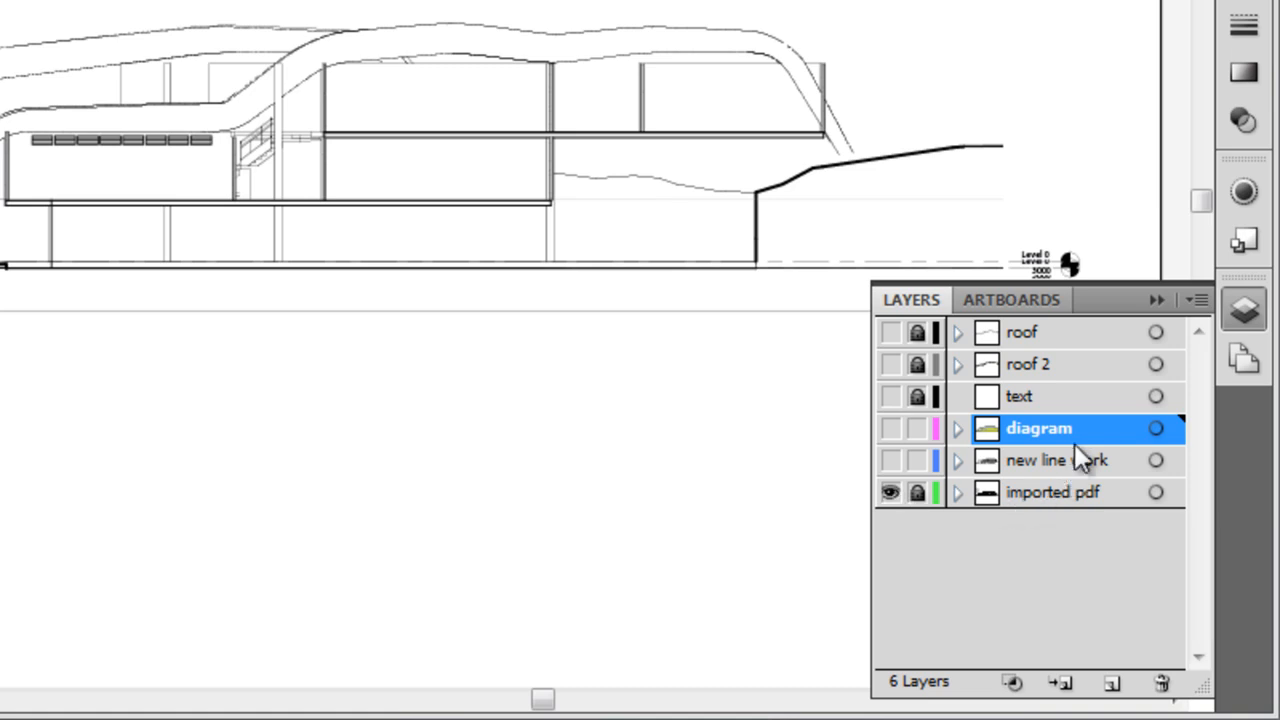
mouse_move(1100, 440)
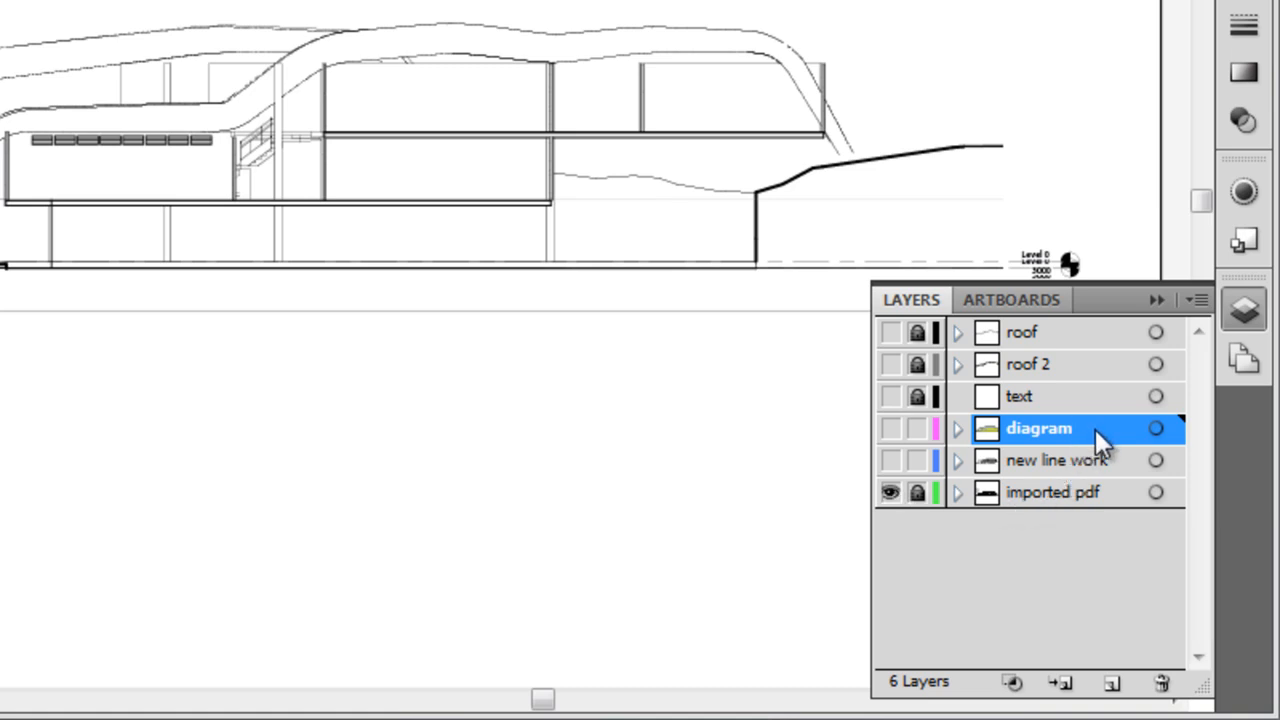
mouse_move(1088, 502)
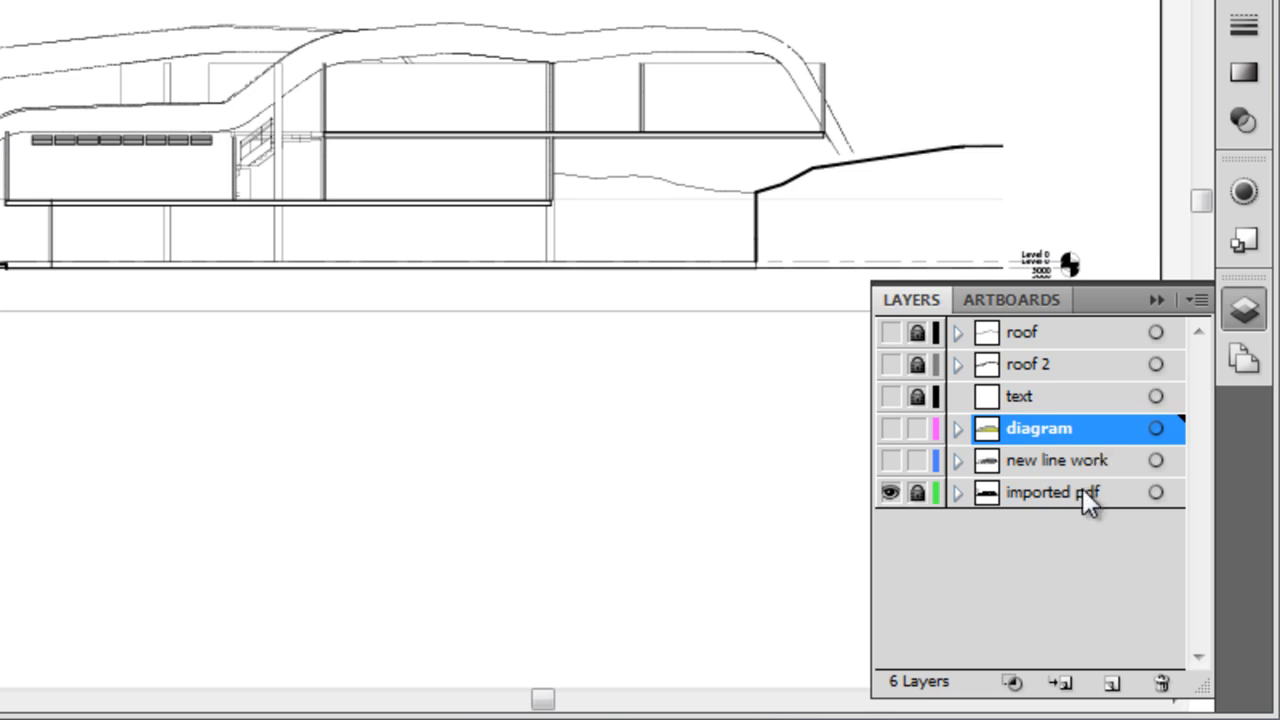
left_click(1052, 492)
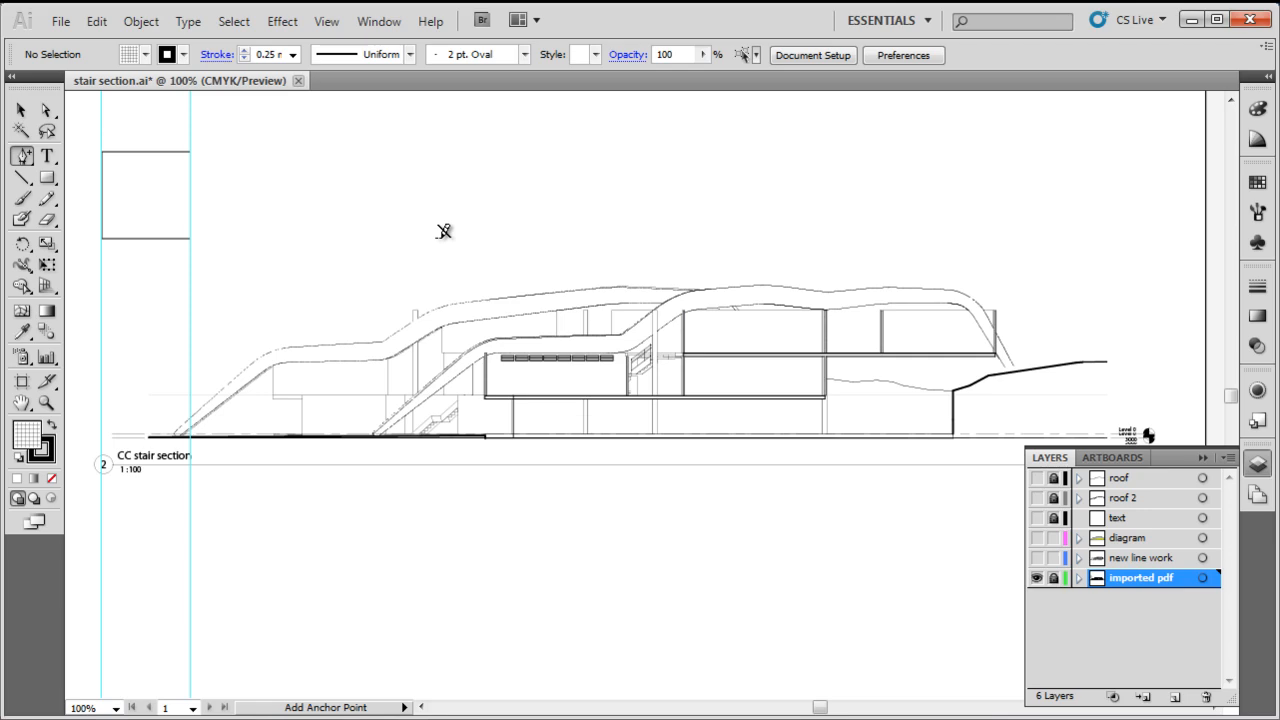
mouse_move(452, 252)
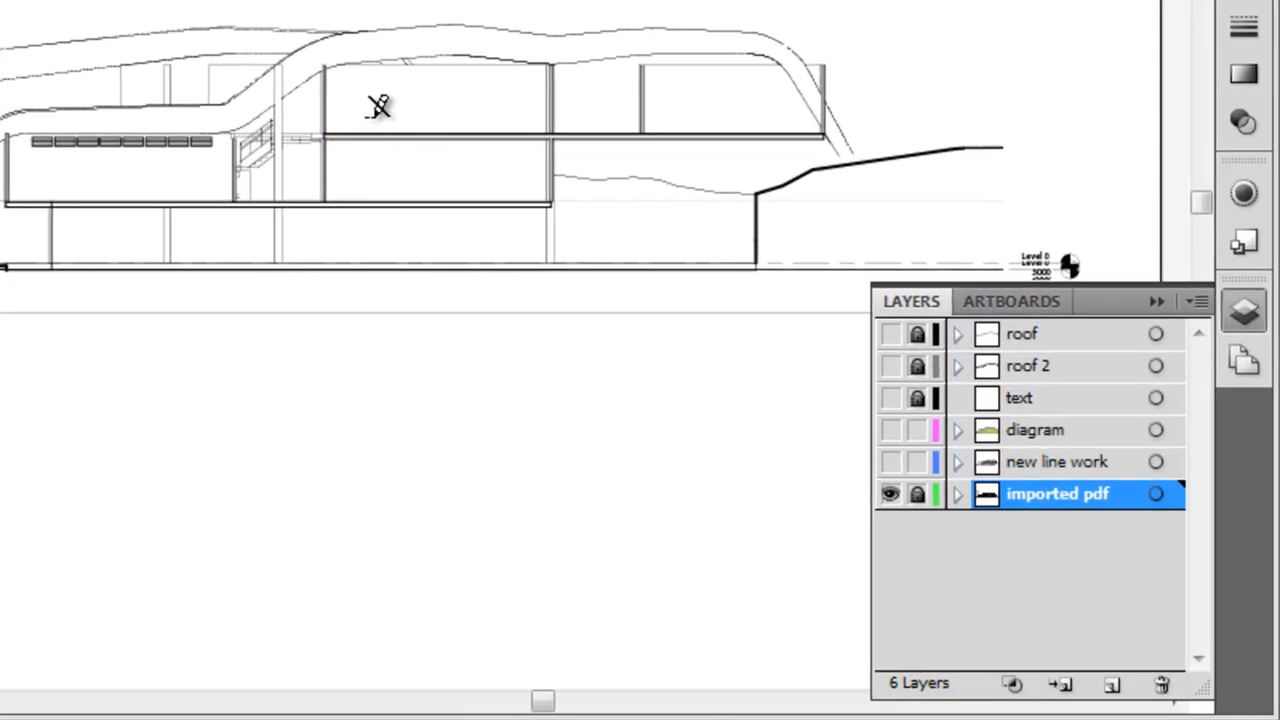
mouse_move(916, 494)
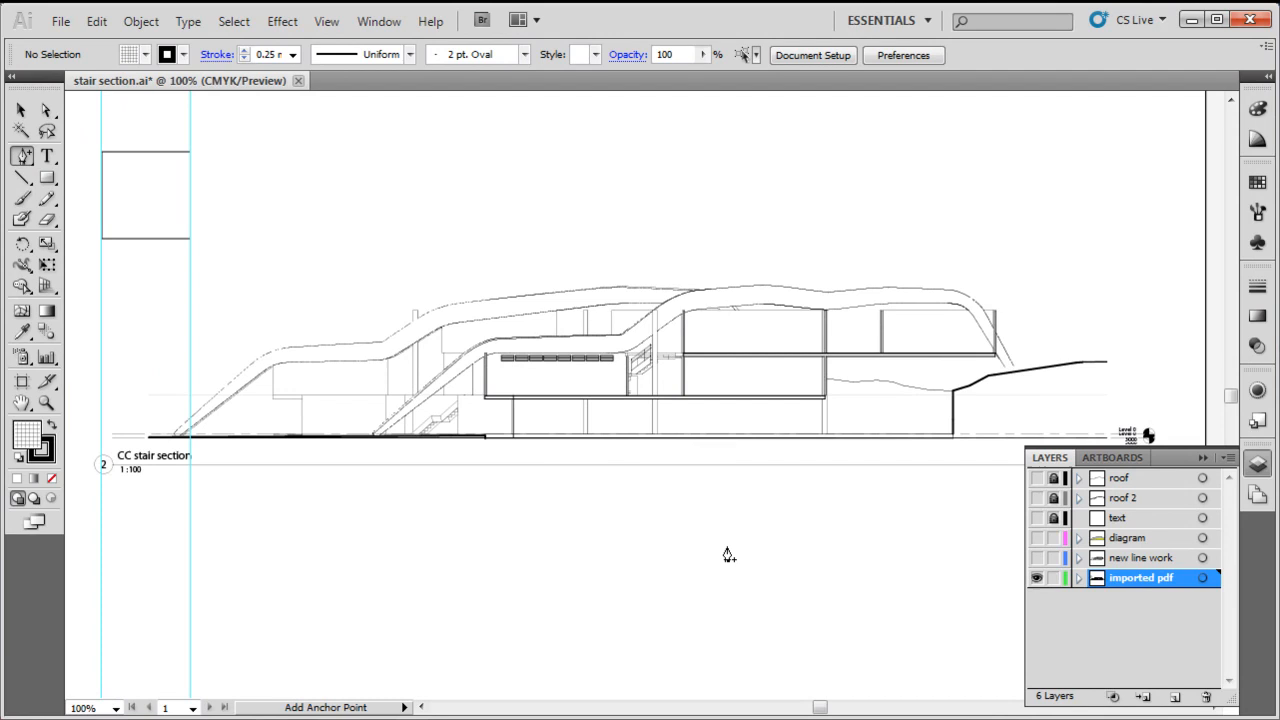
left_click(728, 552)
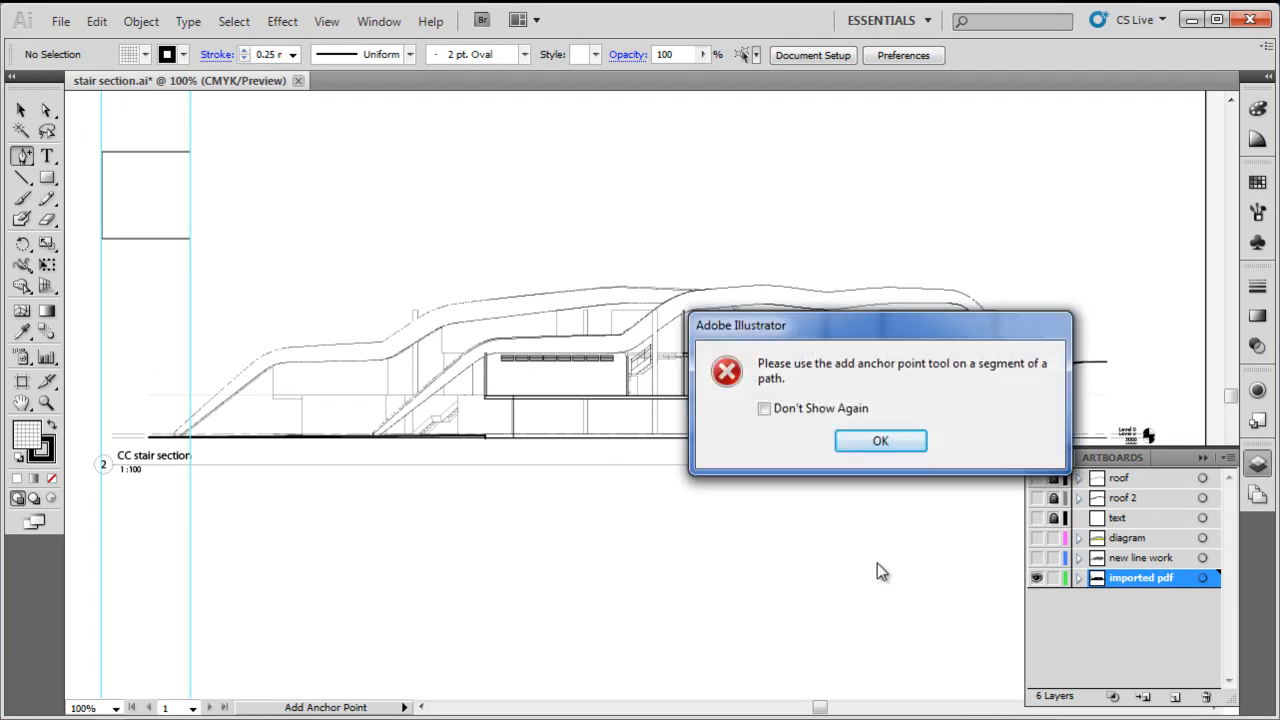
left_click(880, 442)
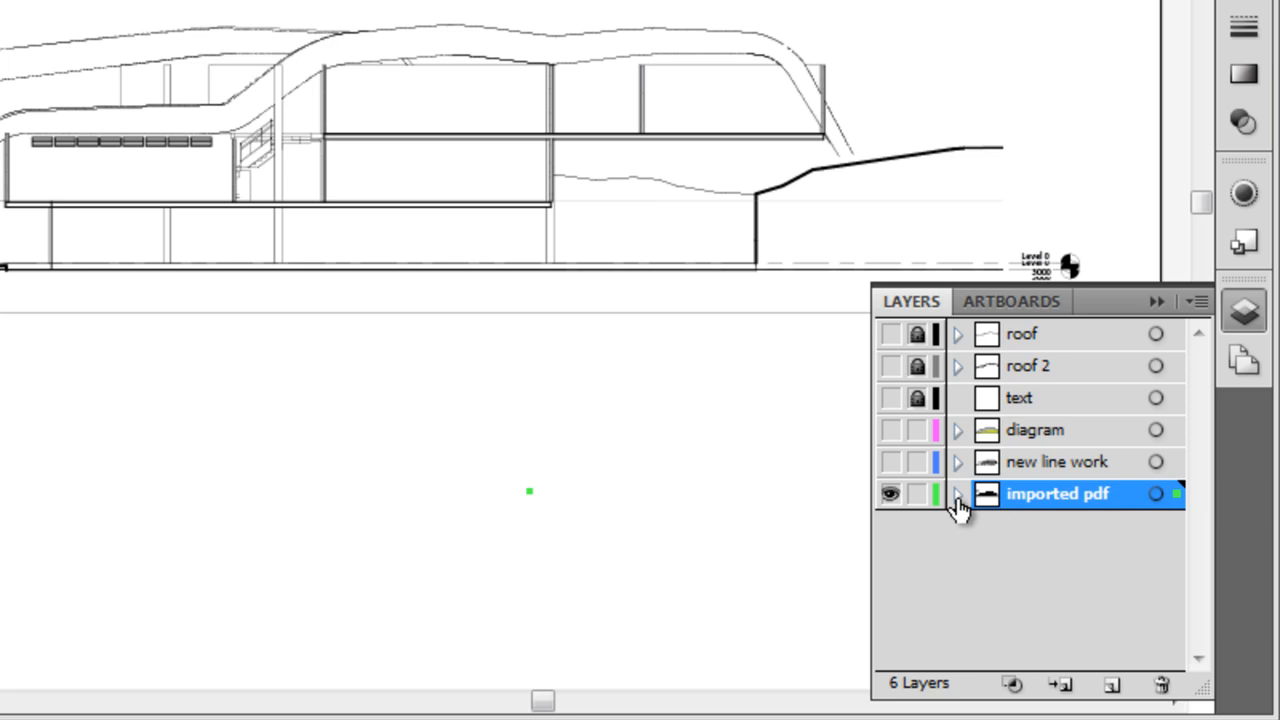
Step: Expand imported pdf to its paths and select the first <Path> tracing the top-left curve
left_click(956, 494)
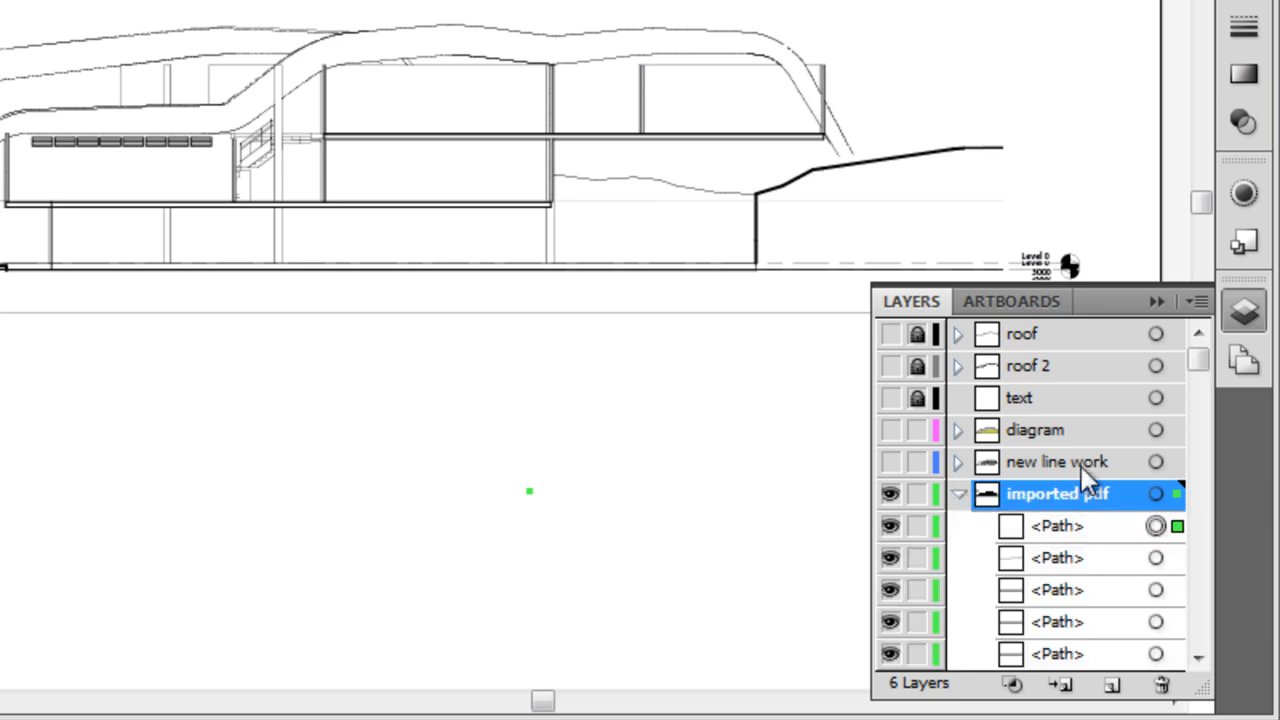
scroll("down", 3)
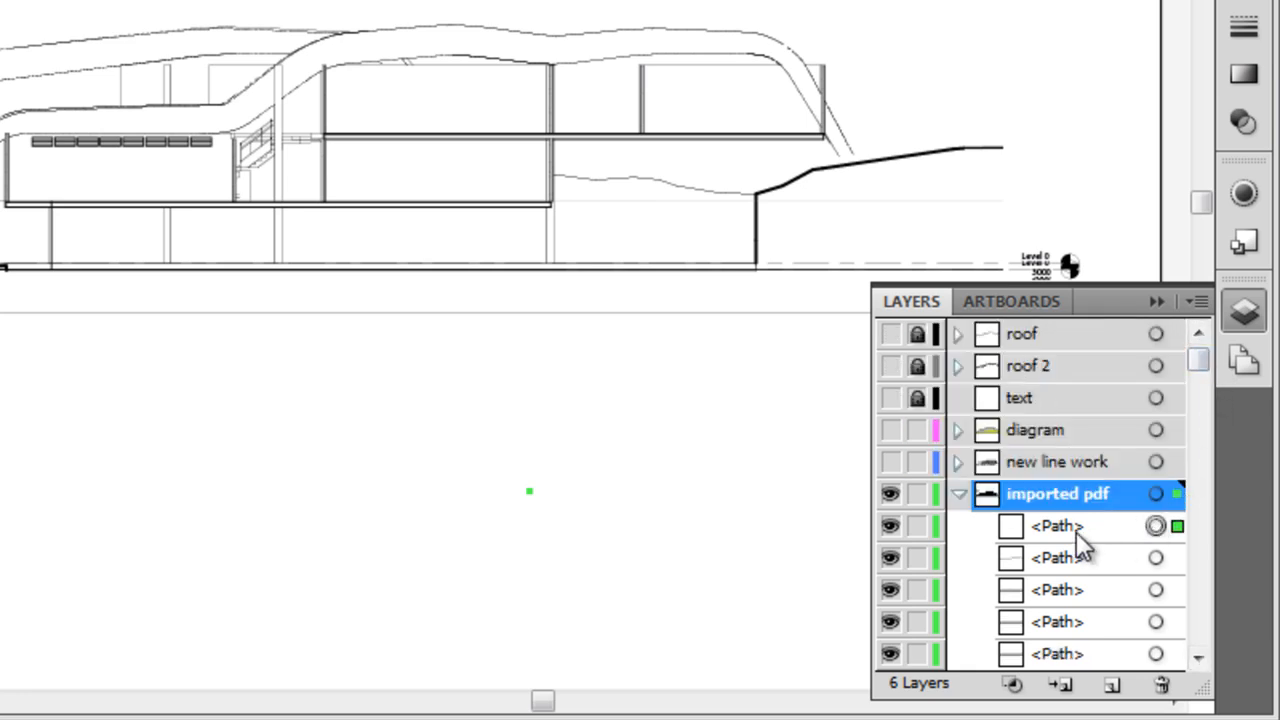
left_click(1056, 524)
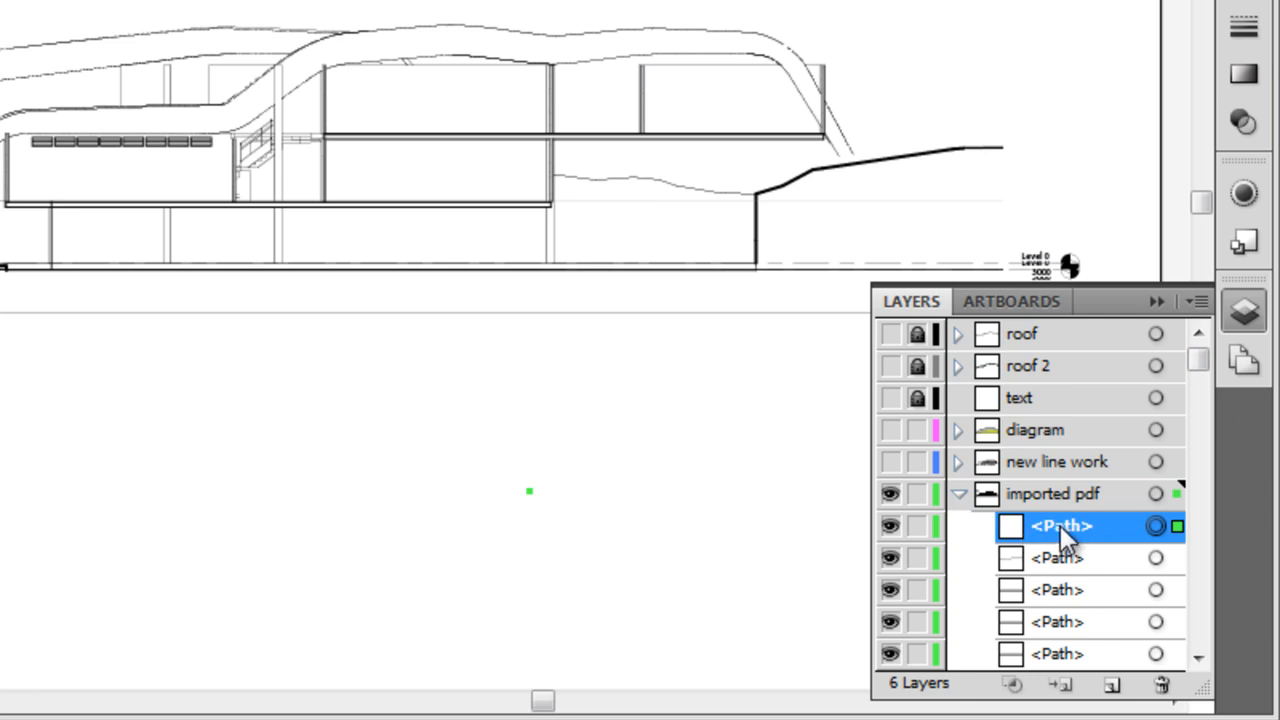
mouse_move(1164, 556)
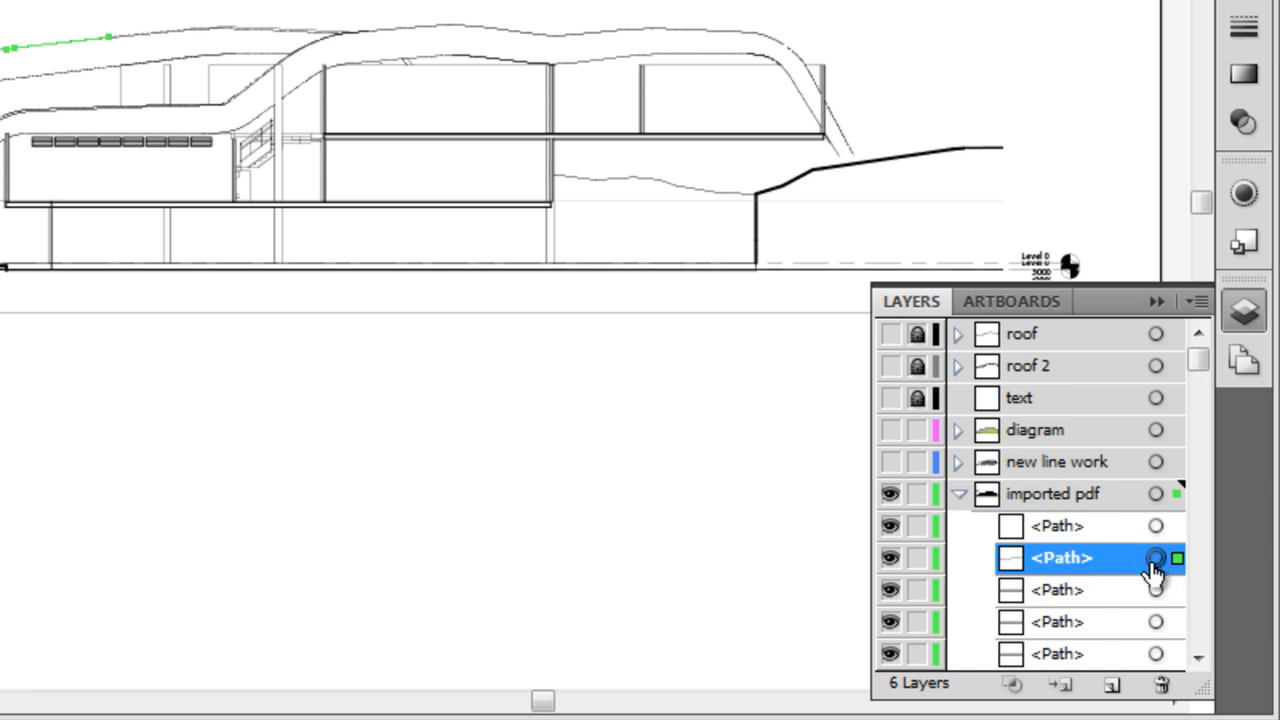
mouse_move(1160, 576)
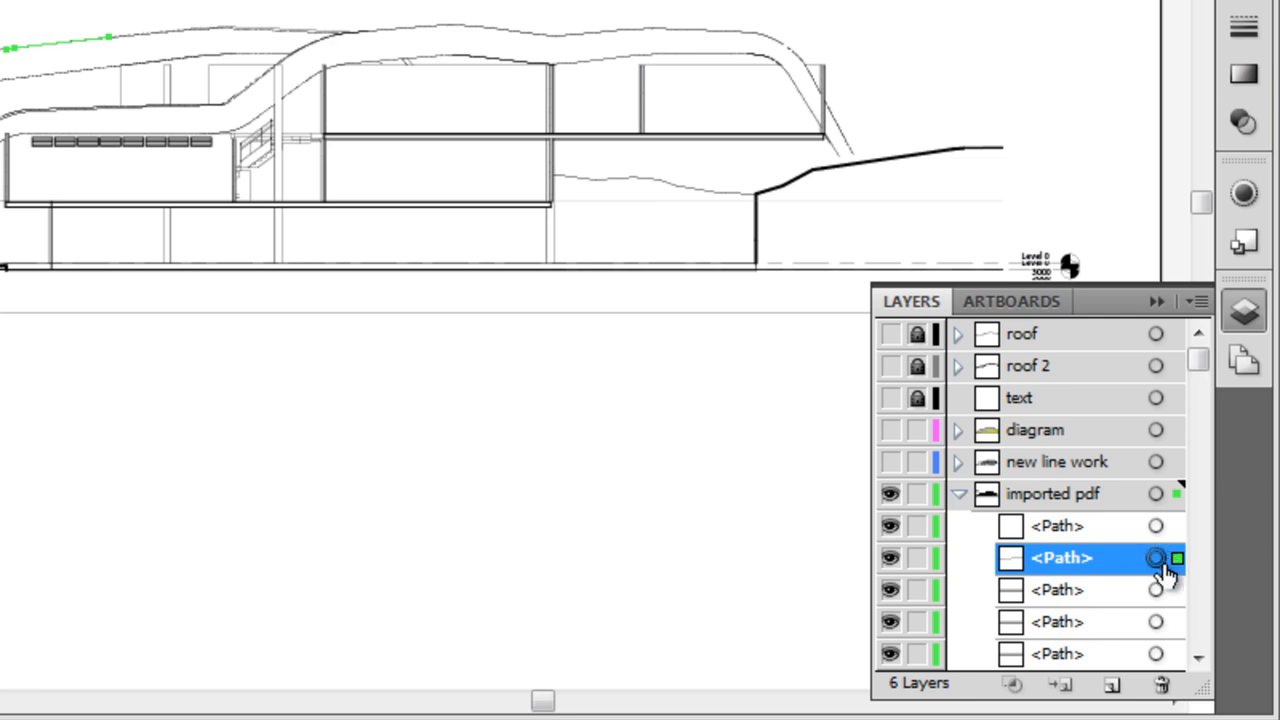
mouse_move(1178, 560)
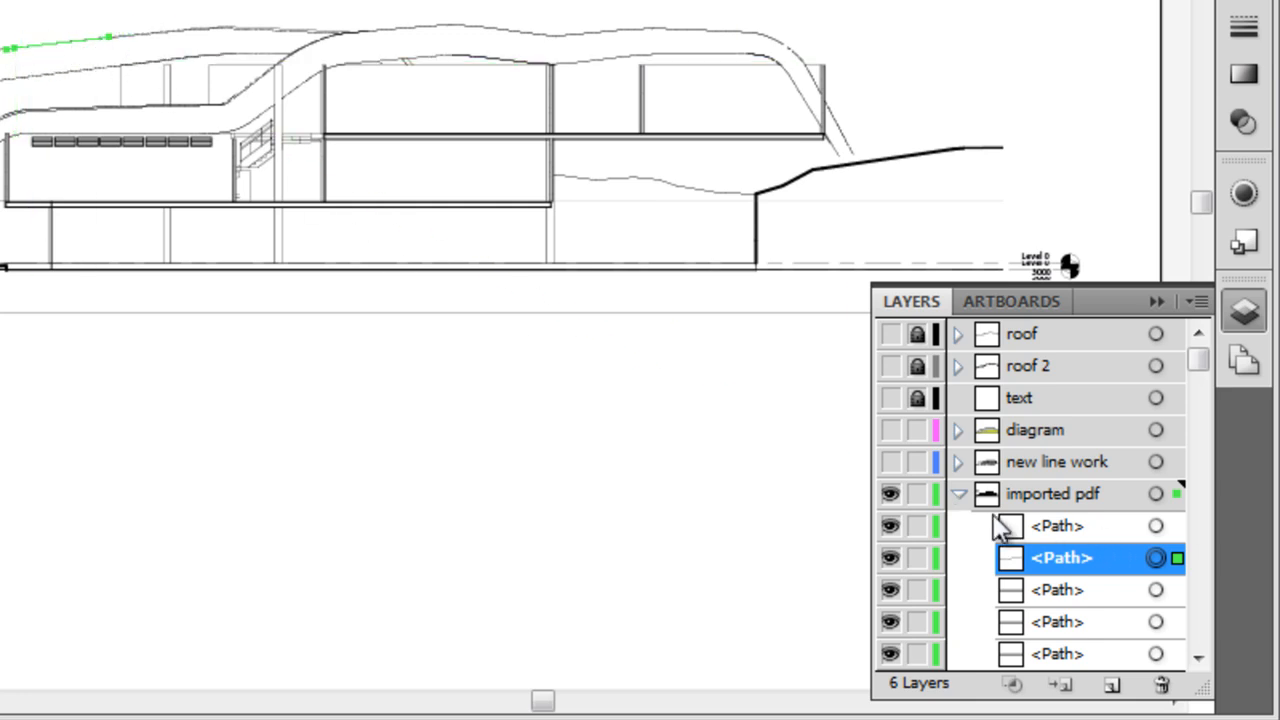
Step: Collapse imported pdf and drag it above new line work and diagram, below text
left_click(956, 492)
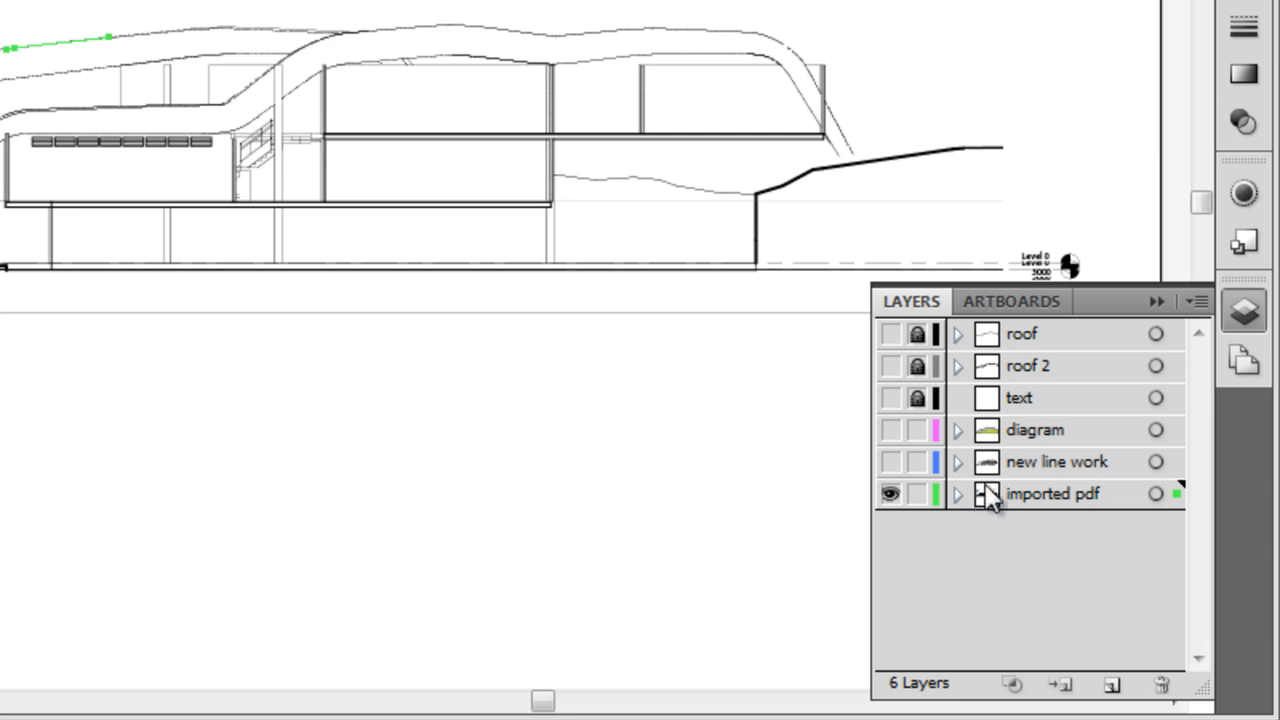
left_click(1036, 430)
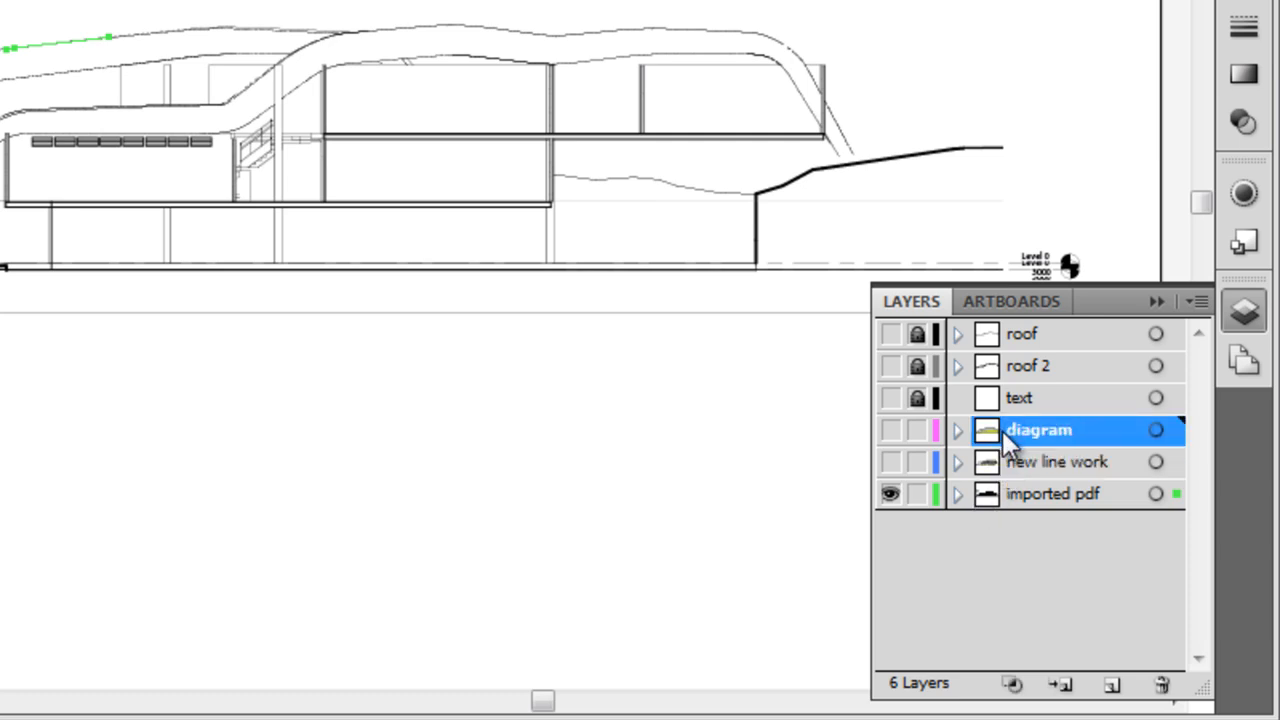
left_click(1052, 492)
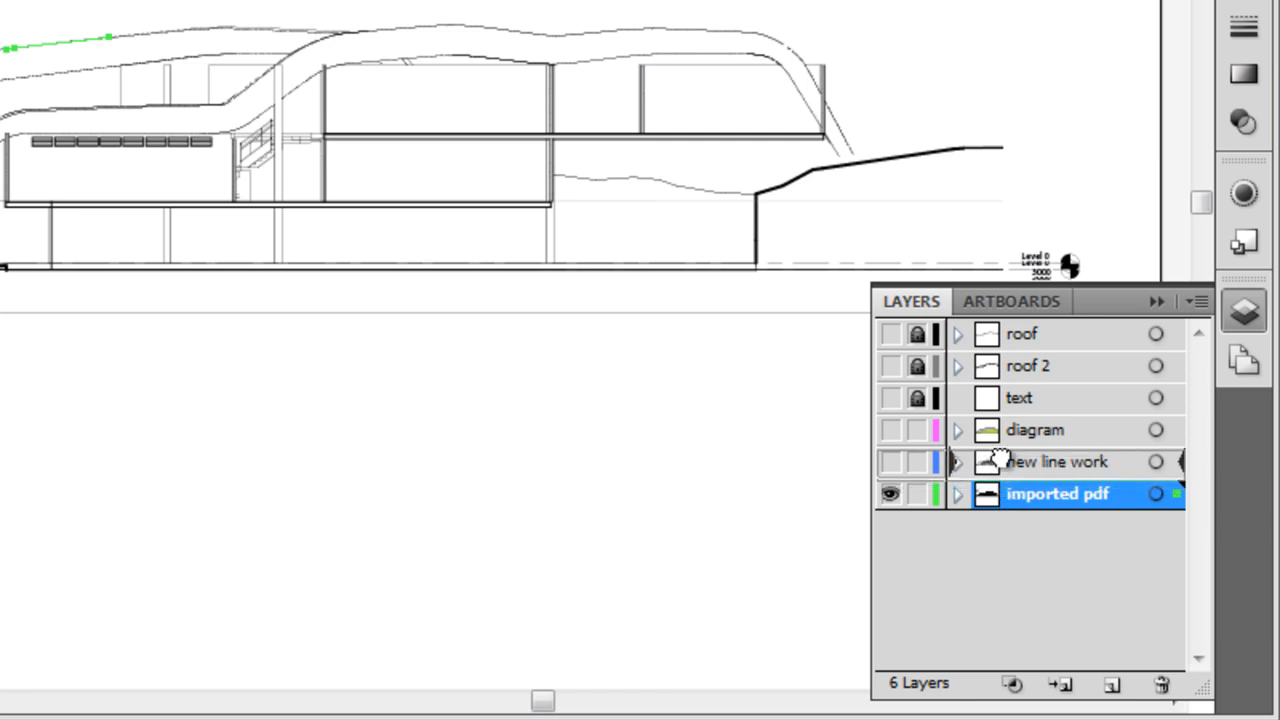
mouse_move(1000, 444)
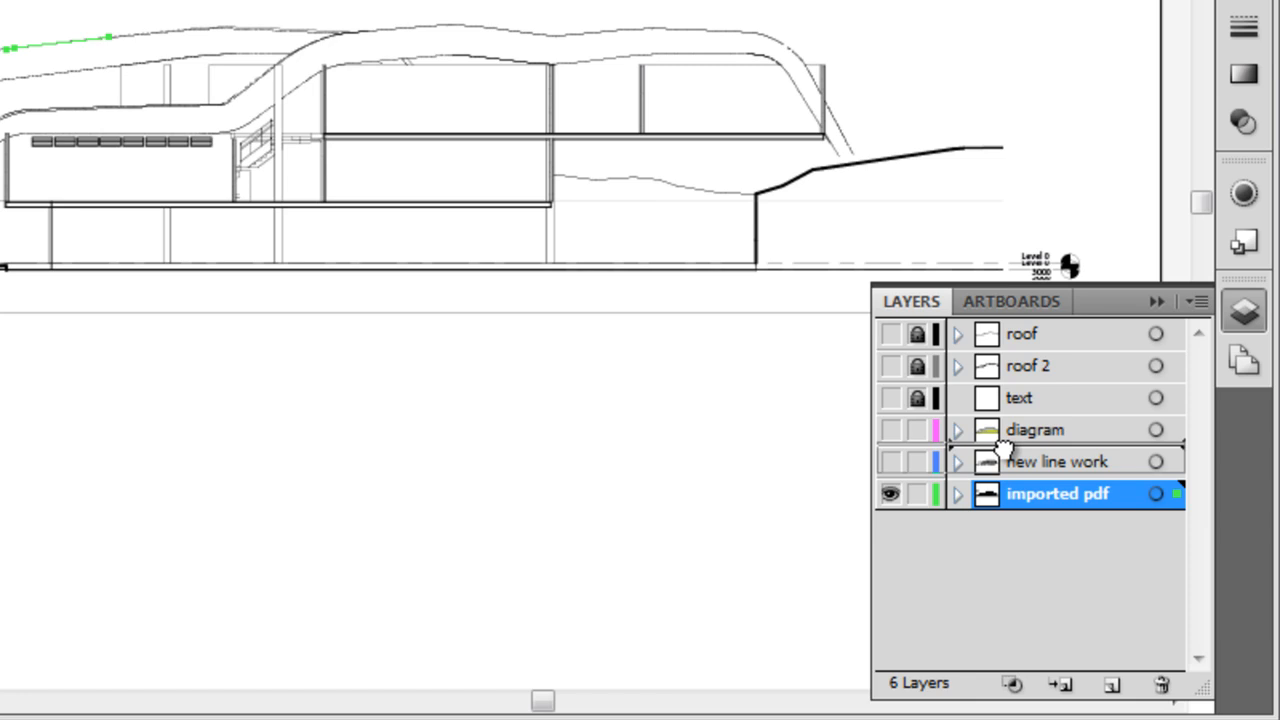
left_click_drag(1056, 492, 1056, 460)
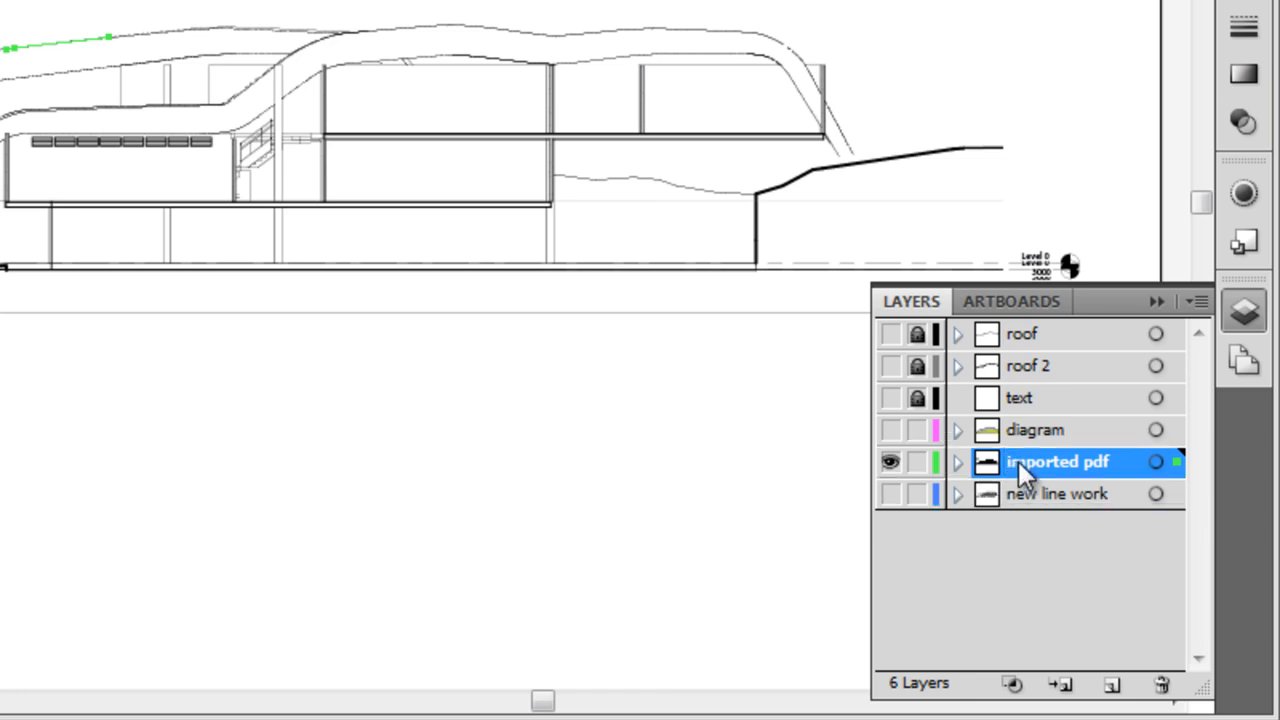
left_click_drag(1056, 460, 1056, 428)
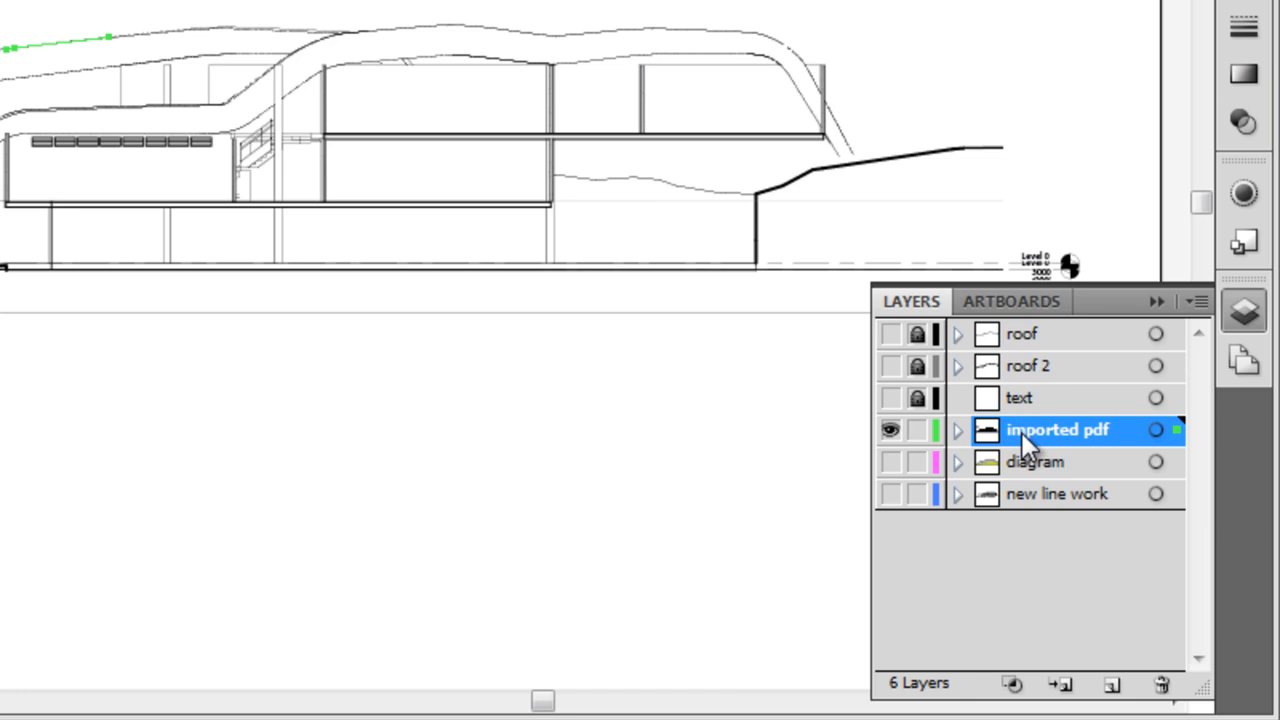
mouse_move(984, 358)
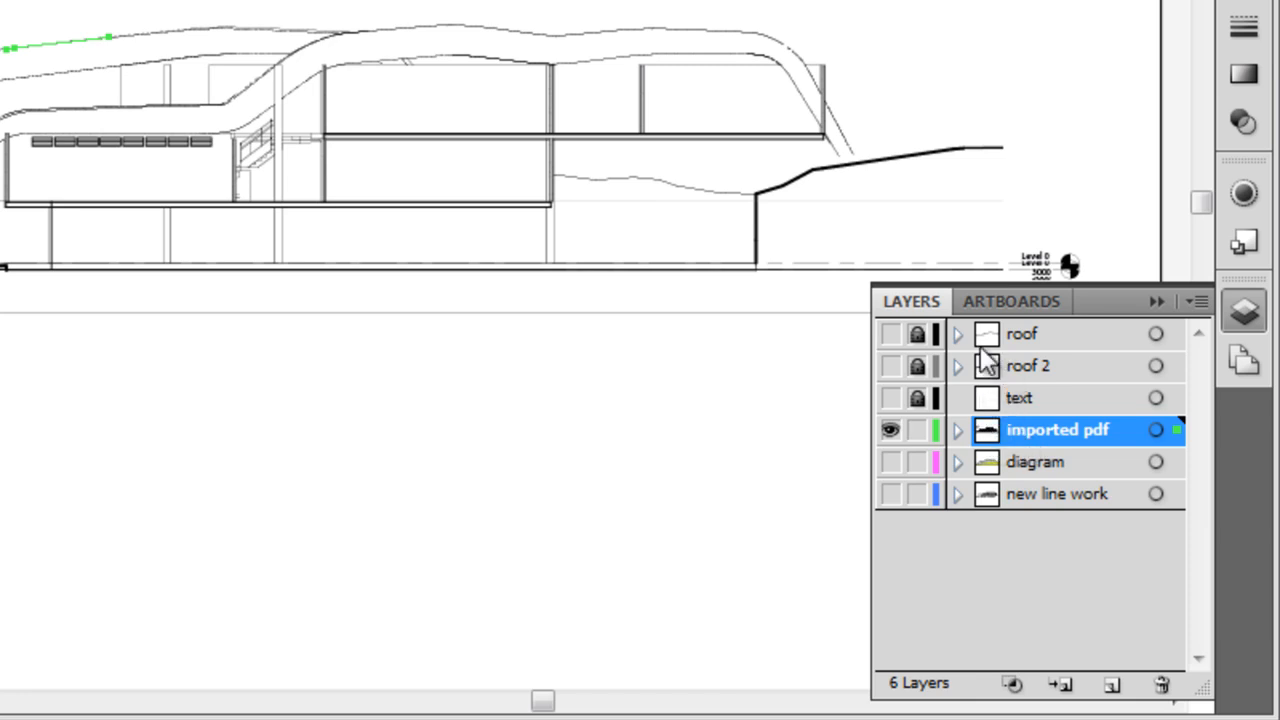
mouse_move(1004, 418)
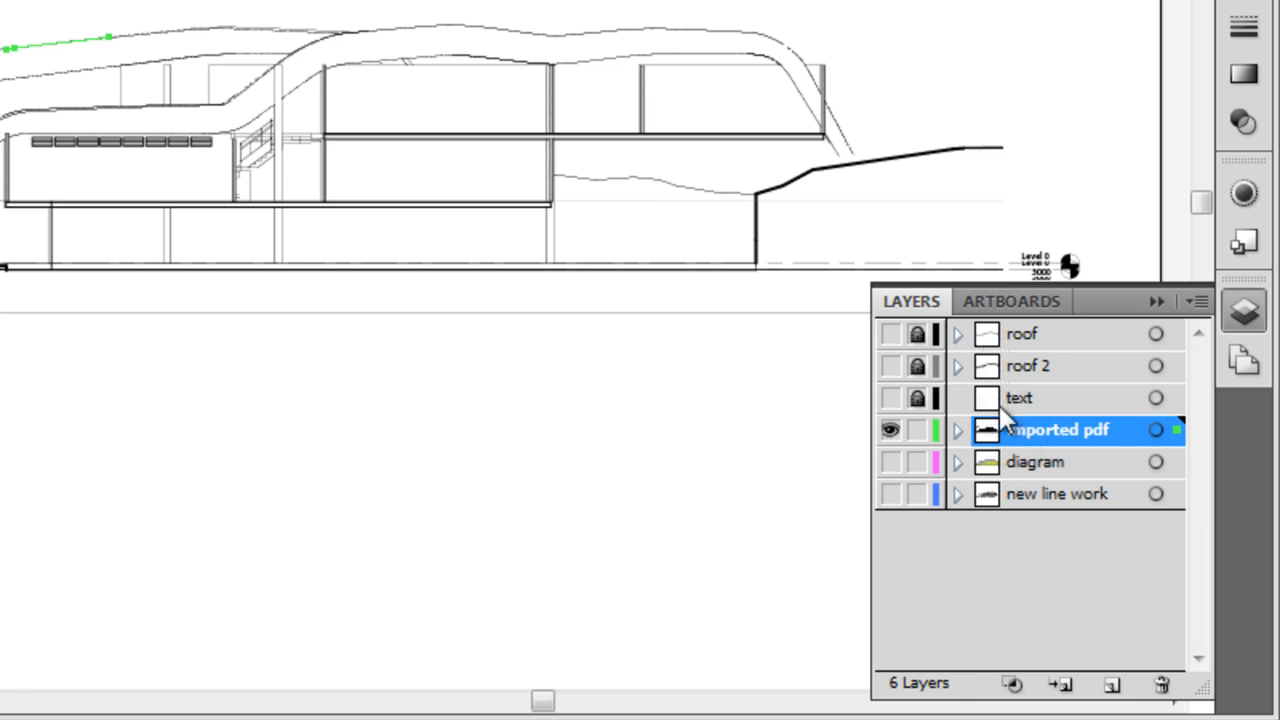
mouse_move(1018, 436)
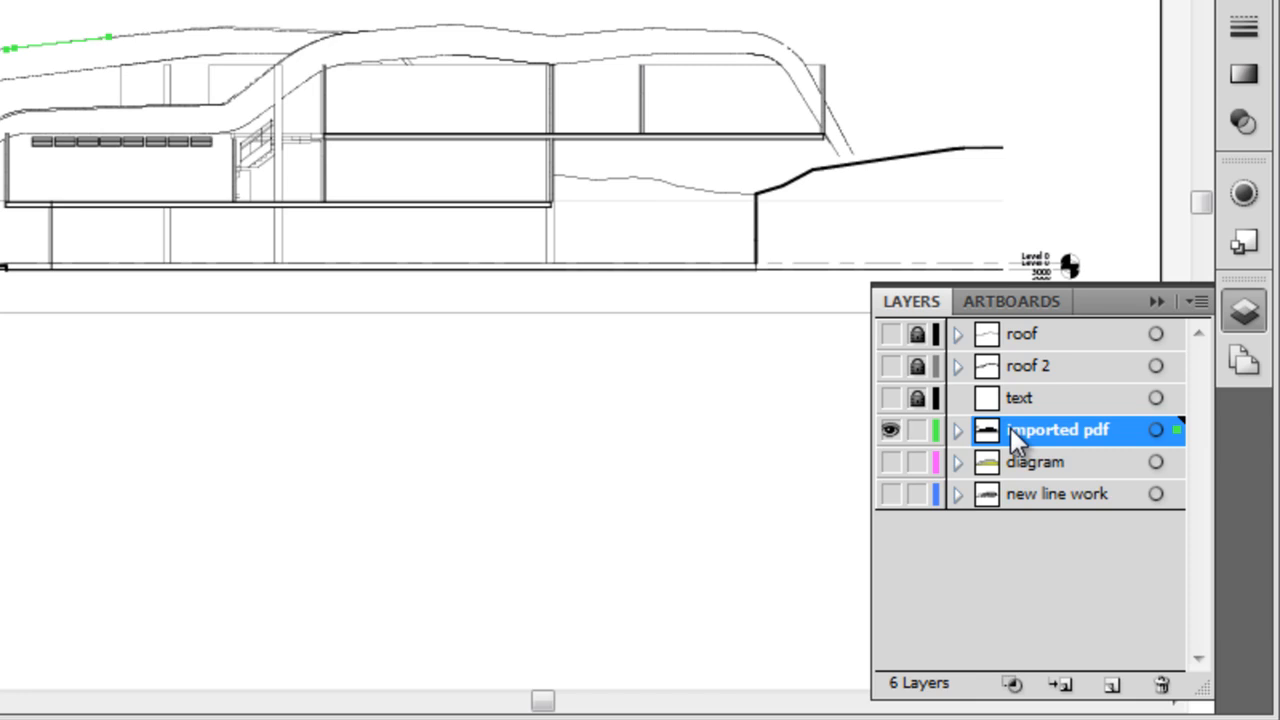
mouse_move(1024, 472)
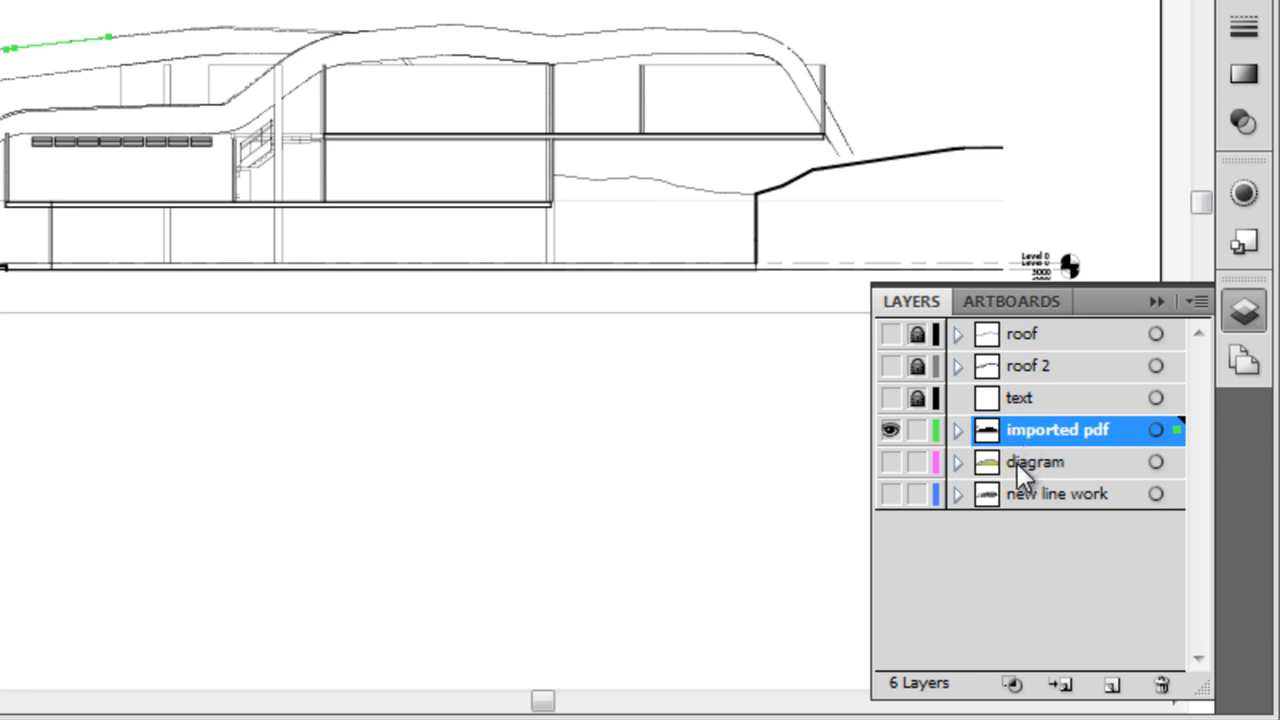
mouse_move(1028, 478)
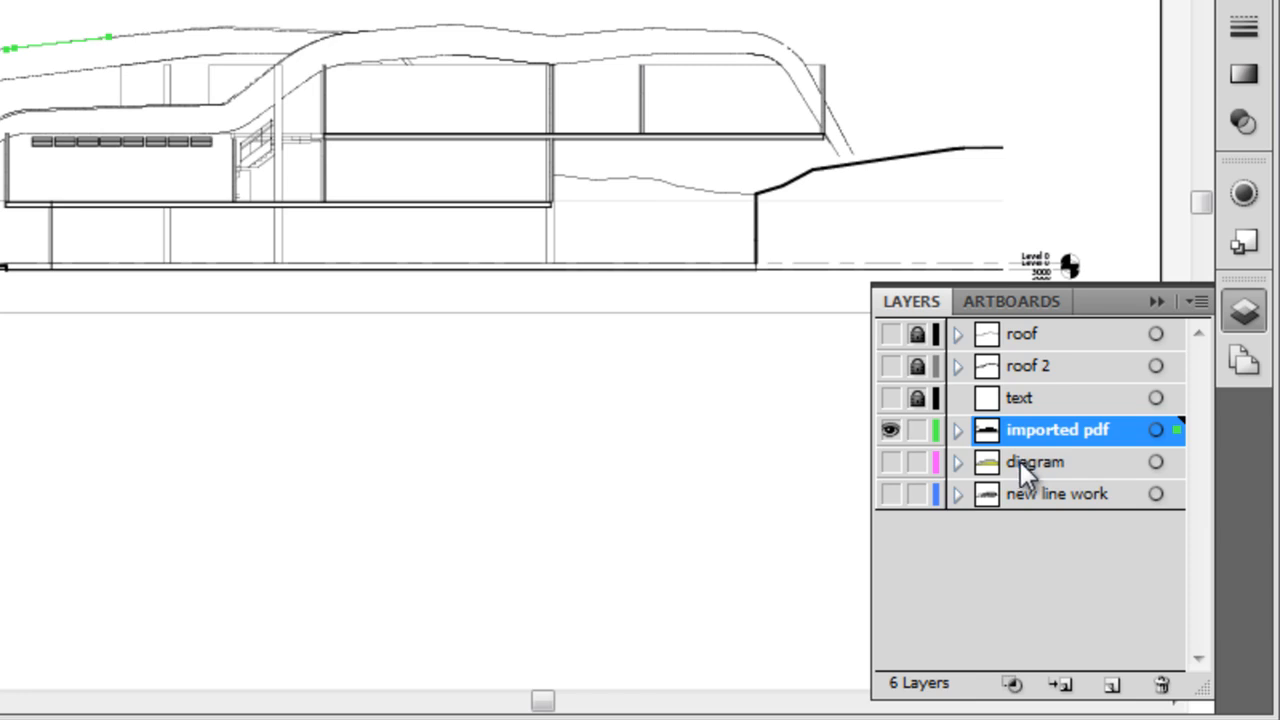
mouse_move(1018, 476)
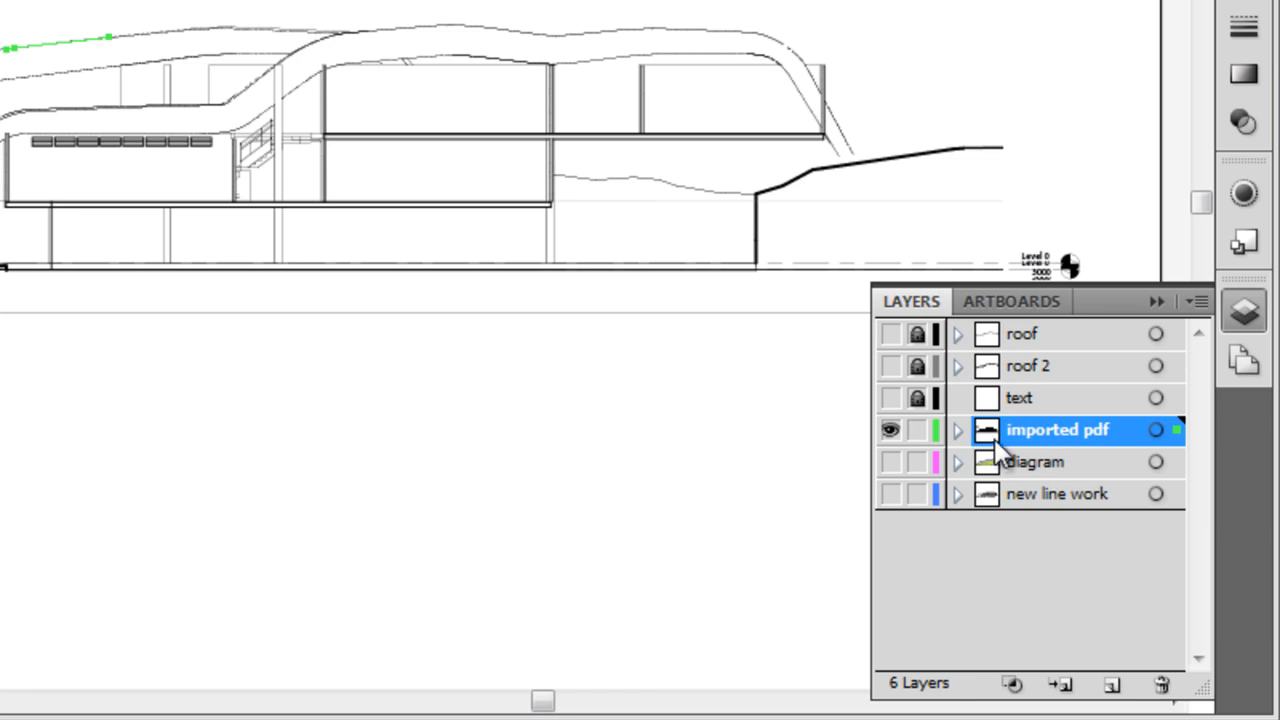
mouse_move(1004, 440)
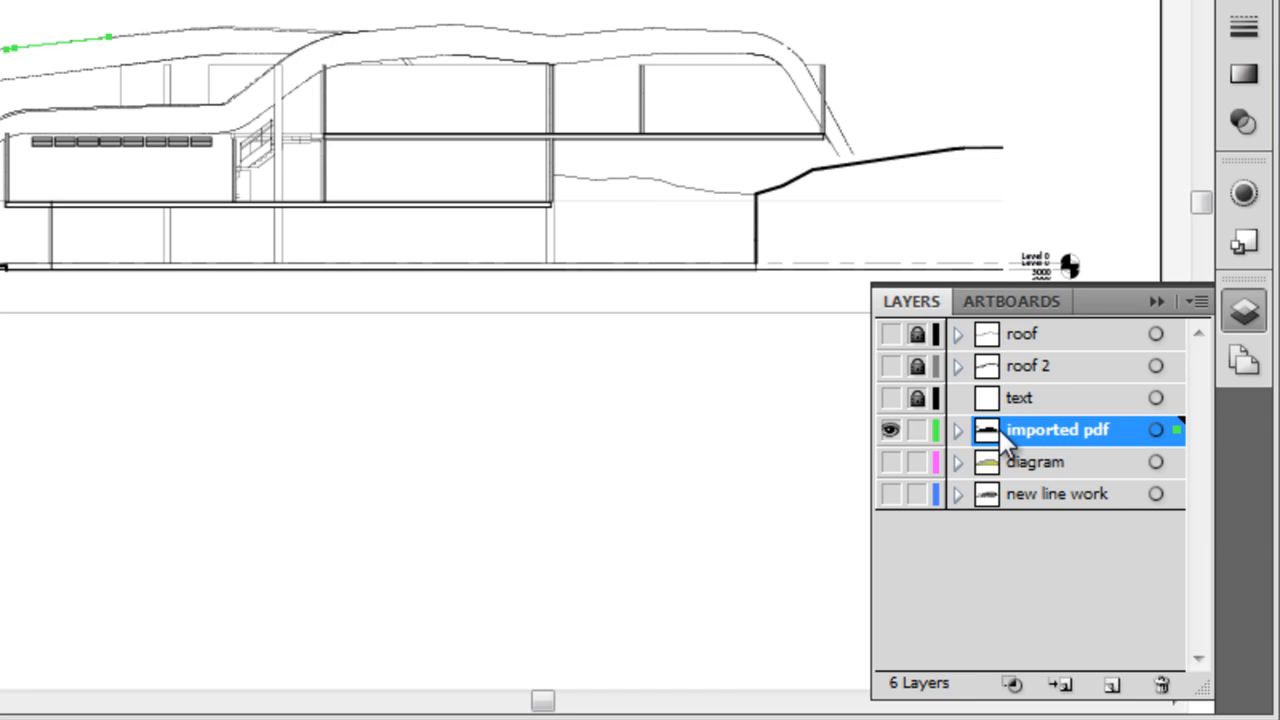
mouse_move(1000, 460)
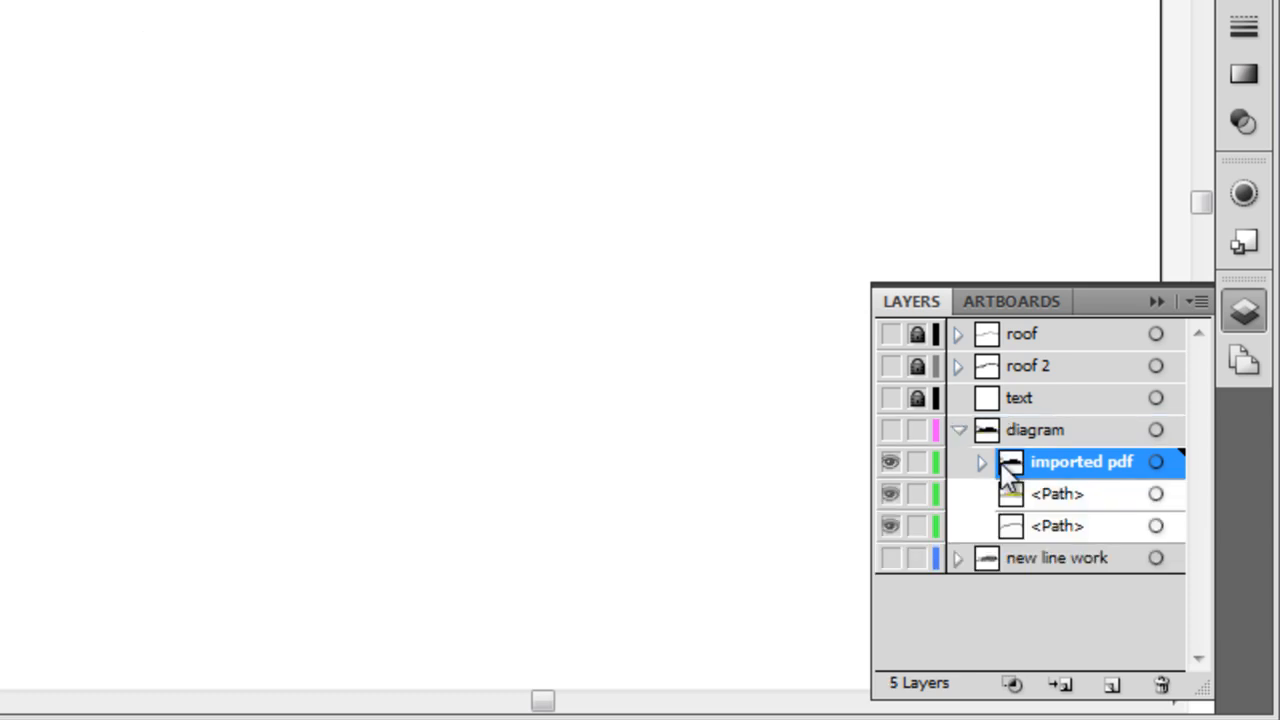
mouse_move(1016, 476)
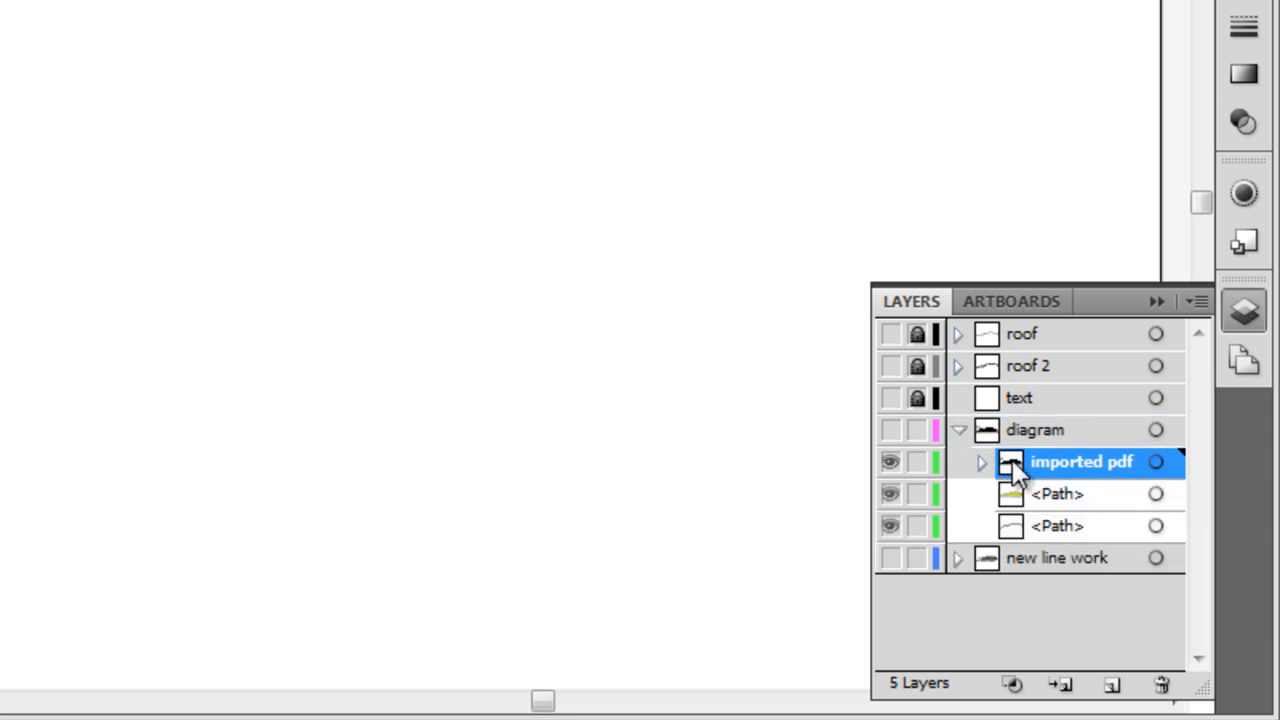
mouse_move(990, 444)
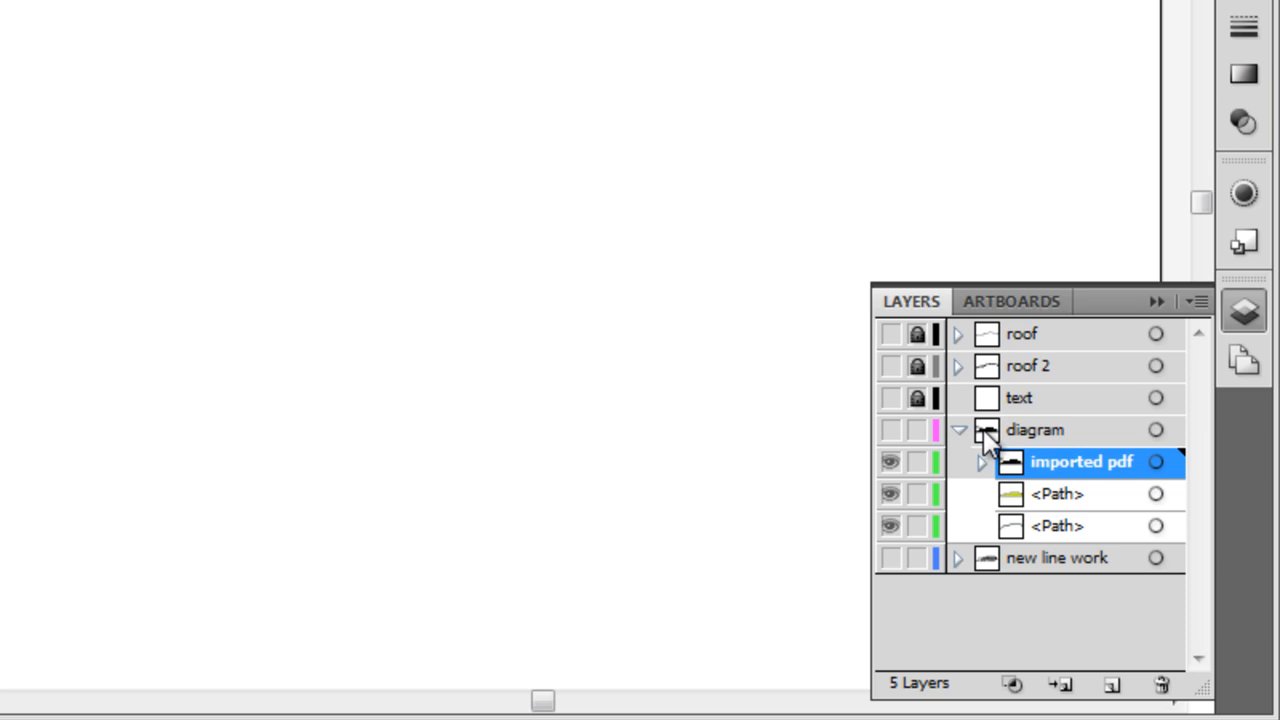
Step: With imported pdf nested inside diagram, toggle its path list and make diagram visible again
left_click(982, 460)
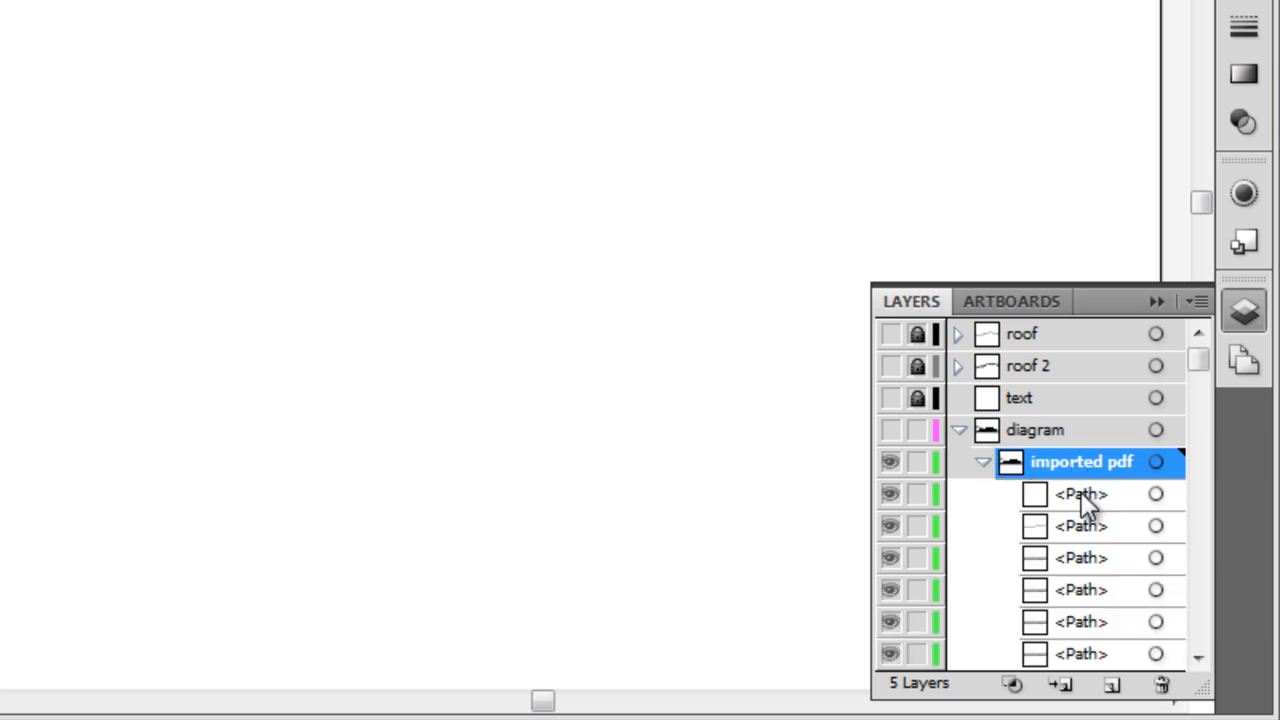
left_click(982, 460)
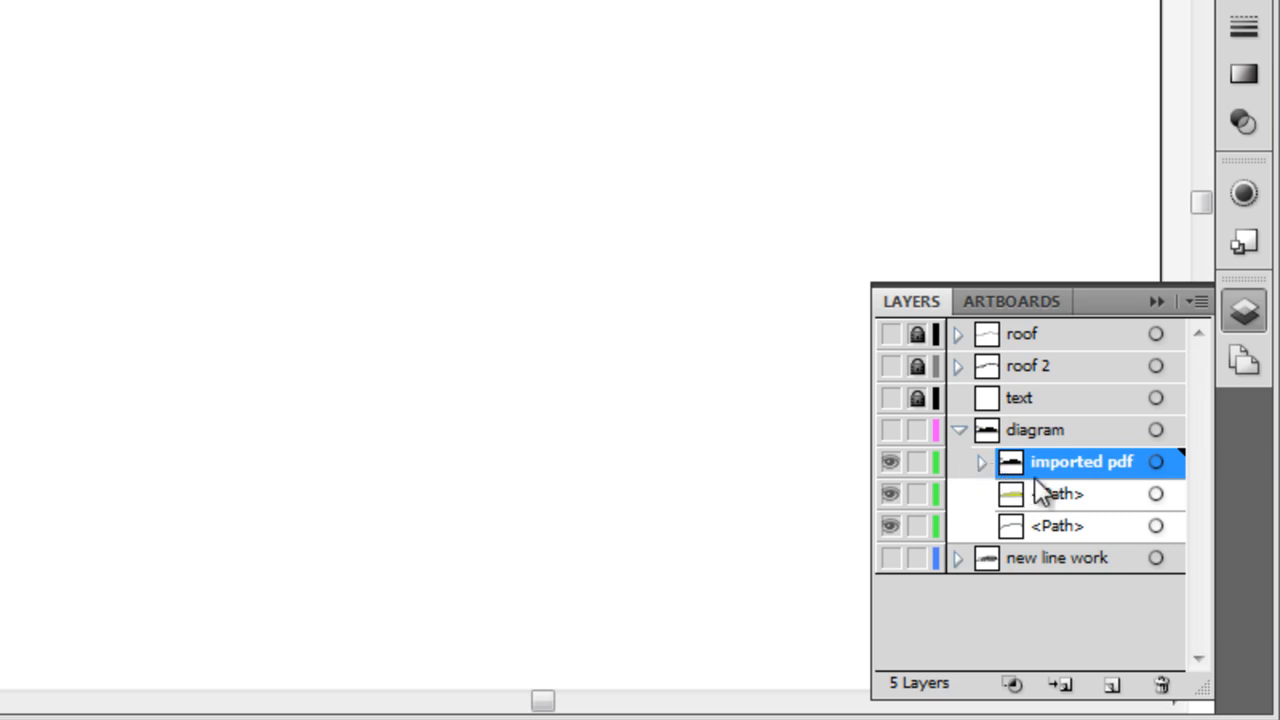
mouse_move(1036, 436)
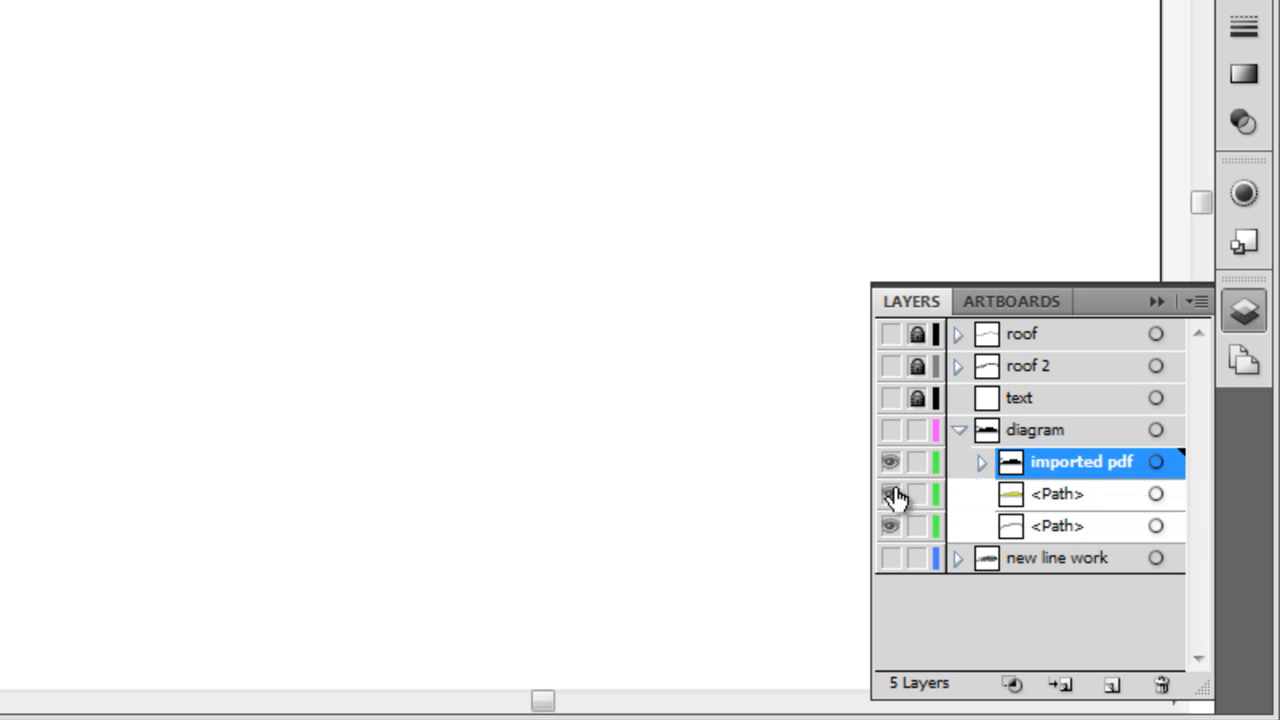
left_click(890, 492)
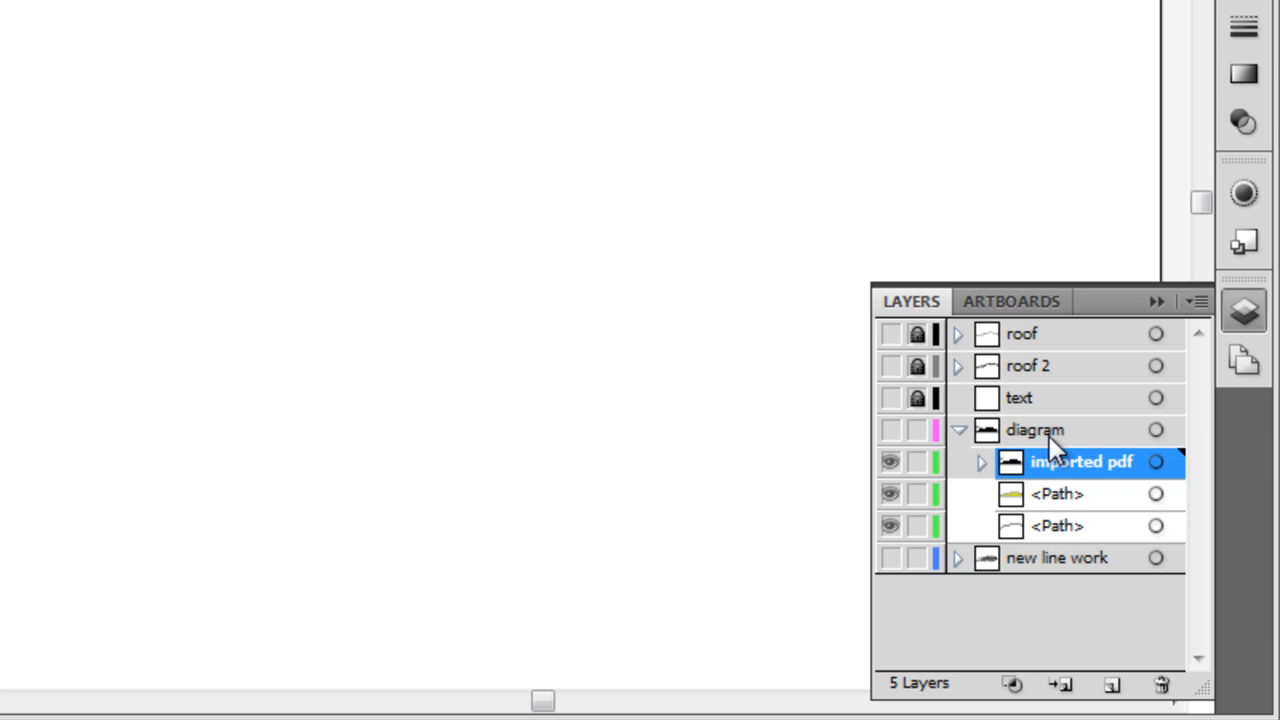
mouse_move(1064, 498)
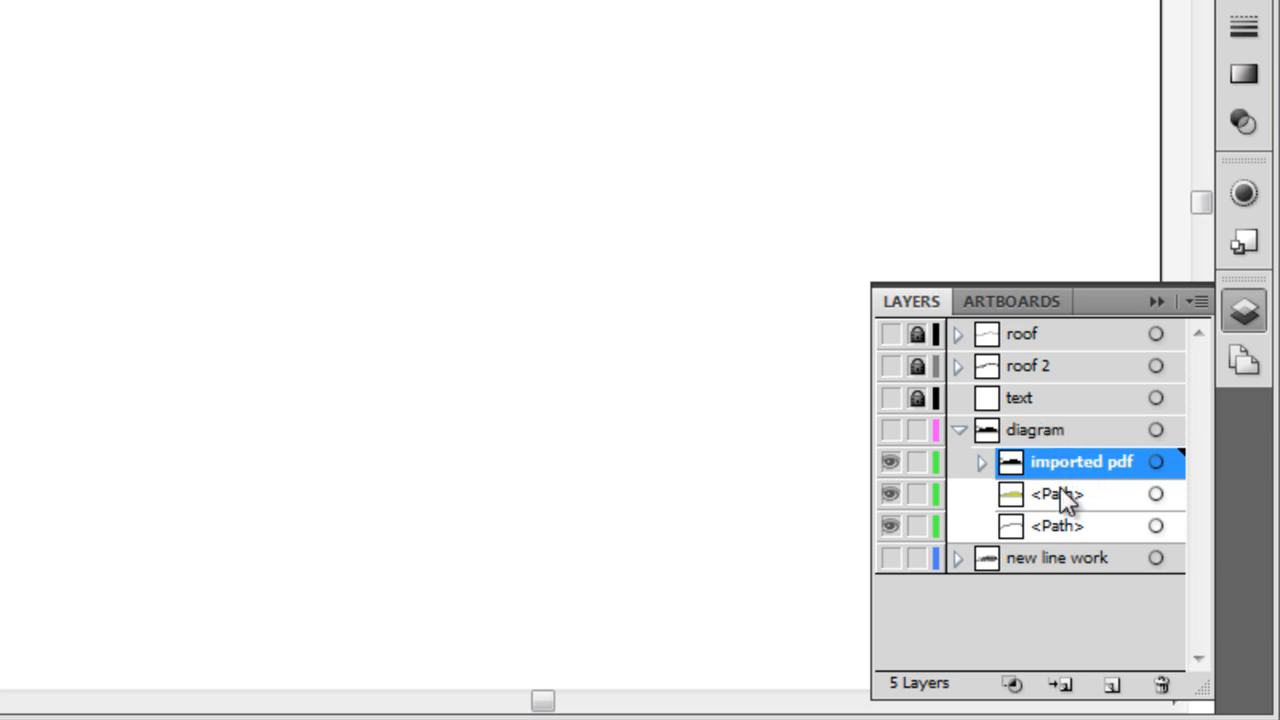
left_click(982, 460)
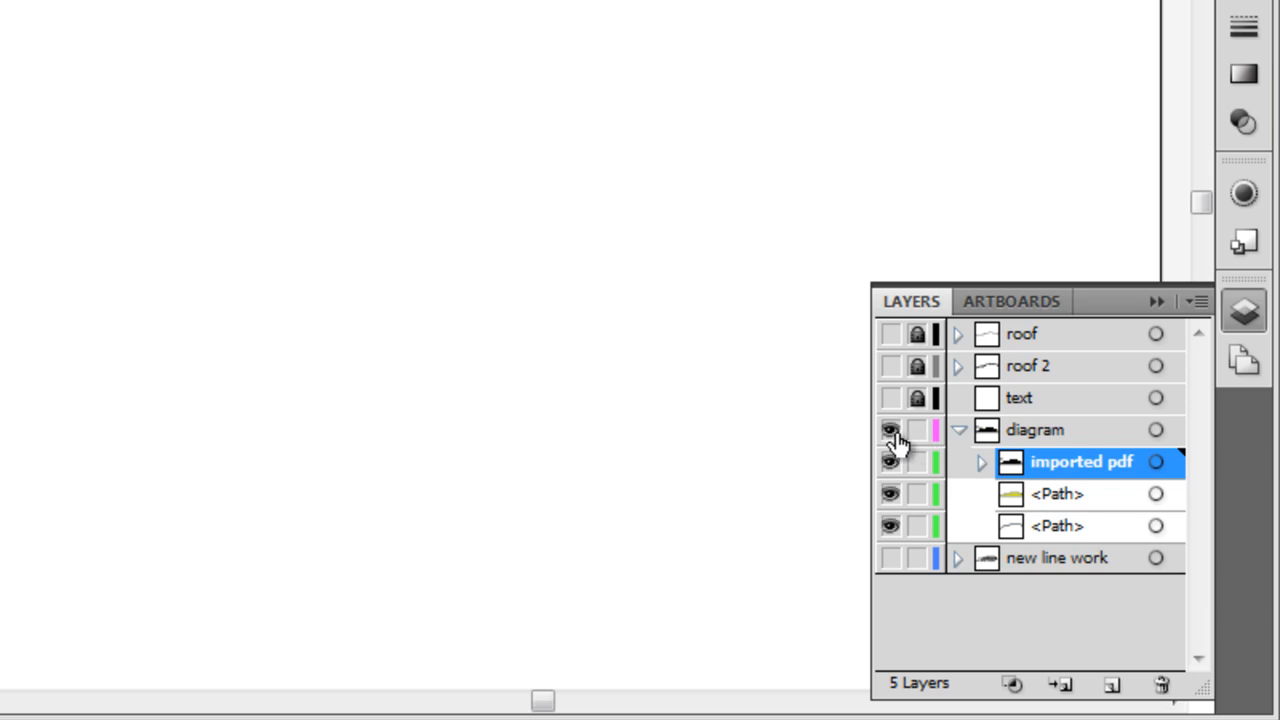
left_click(888, 430)
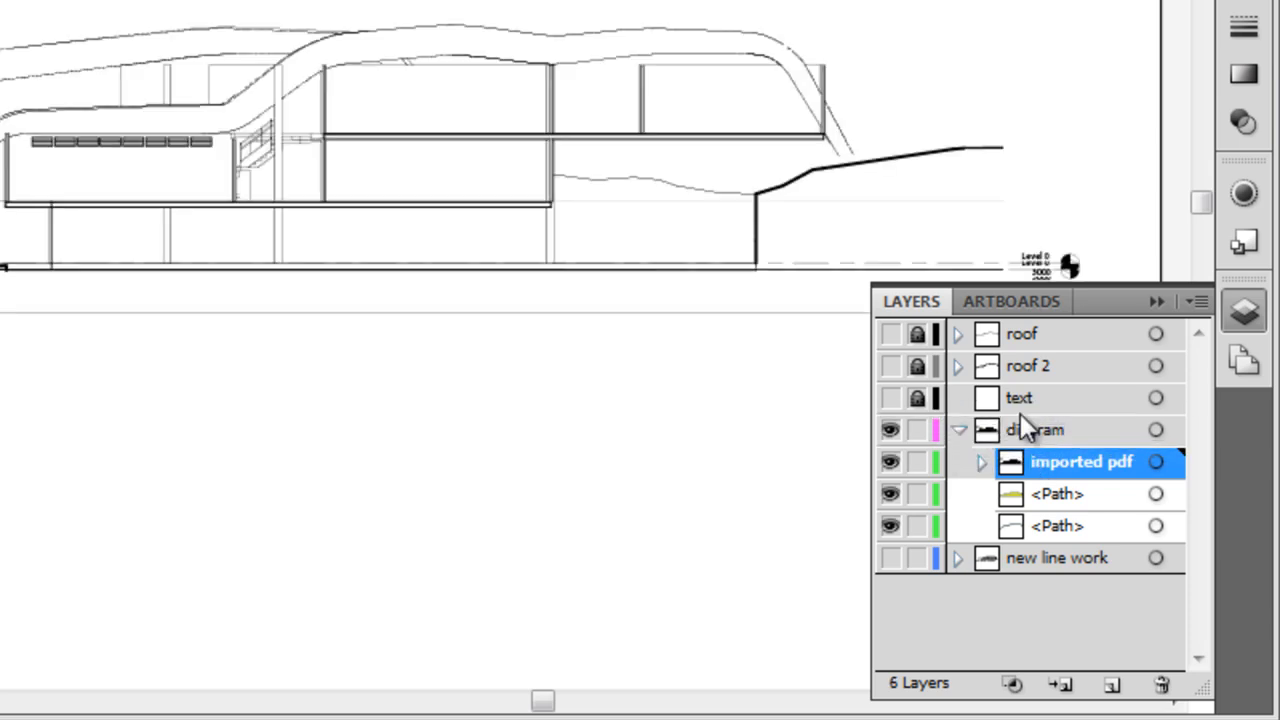
Step: Hide diagram and drag imported pdf back out to the bottom of the layer stack
left_click(958, 430)
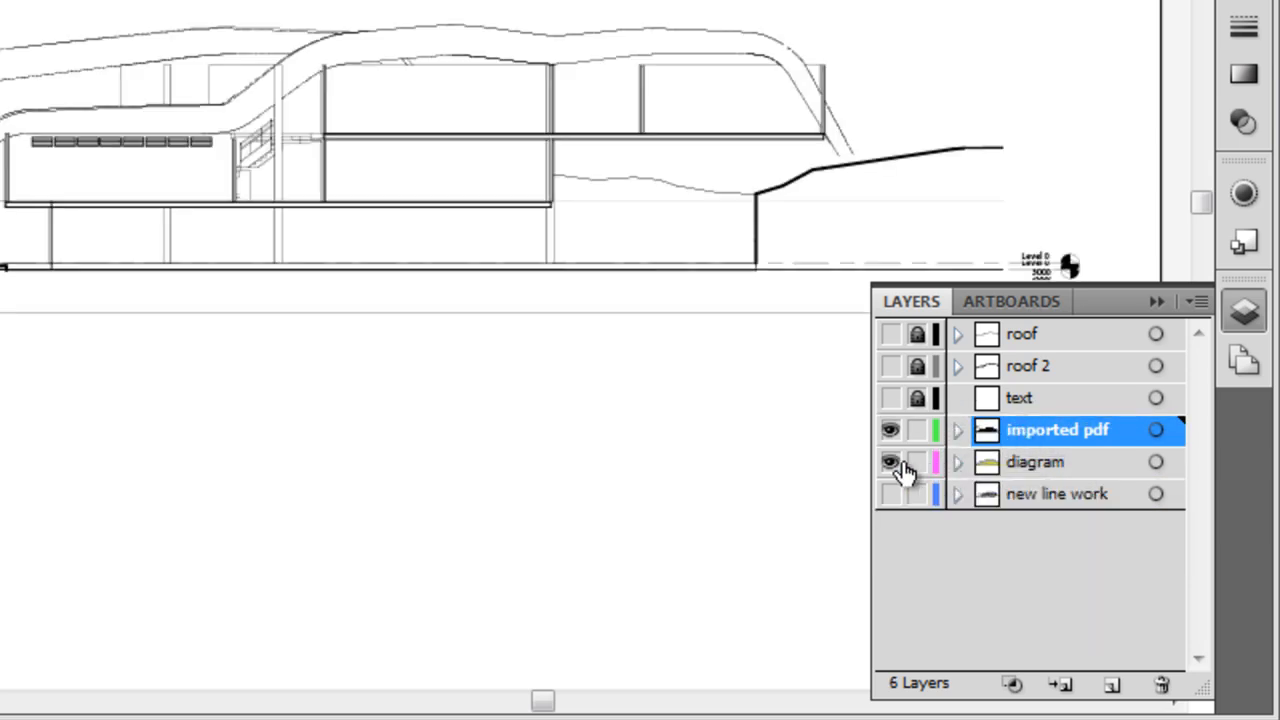
left_click(888, 460)
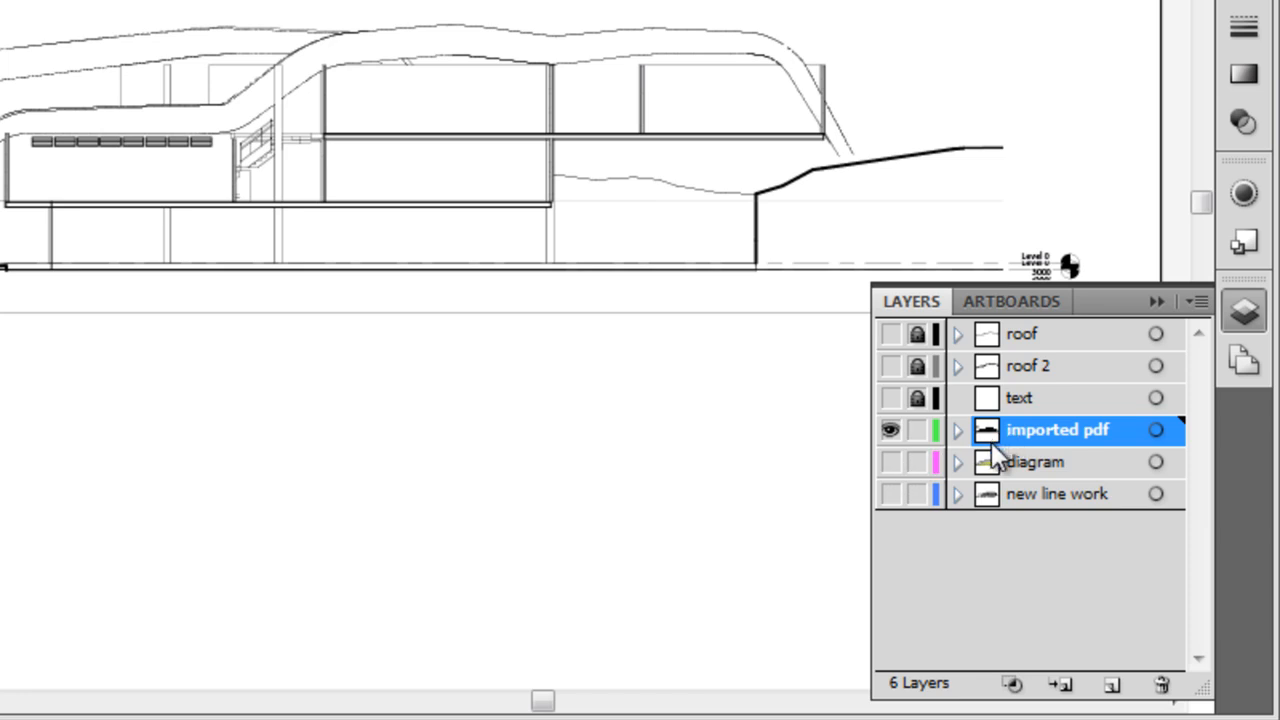
left_click_drag(1056, 430, 1056, 504)
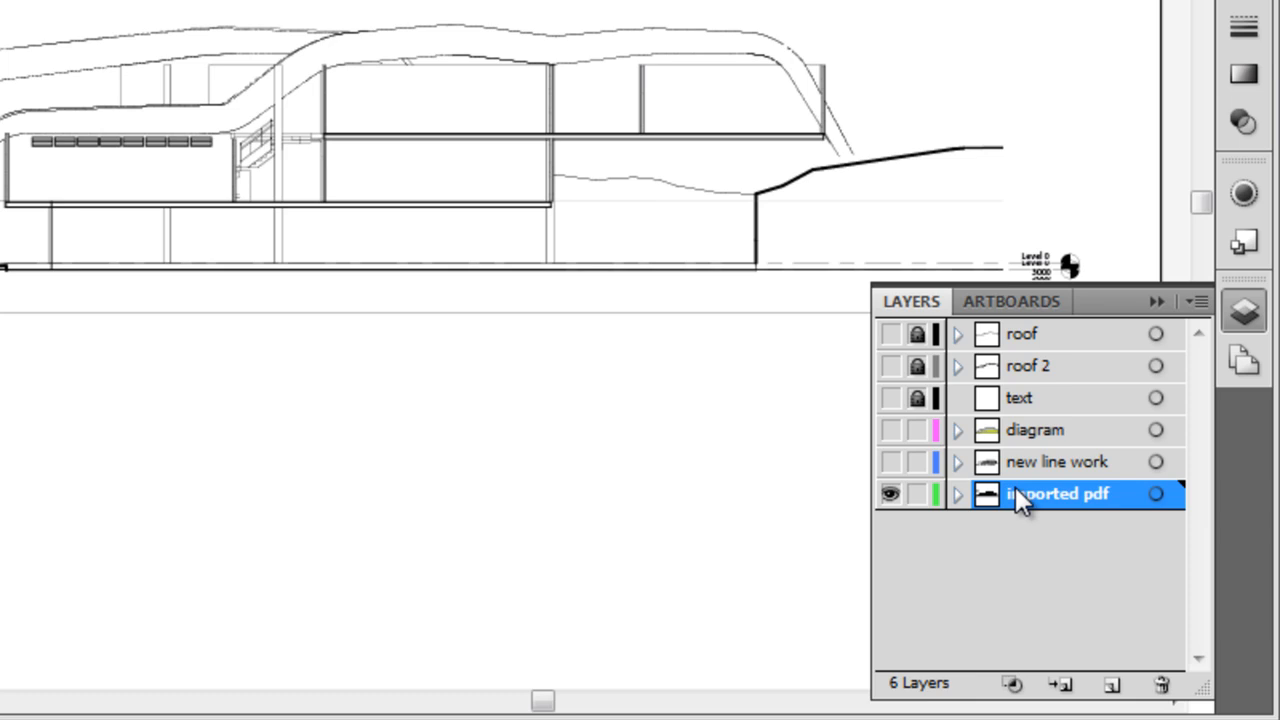
mouse_move(996, 410)
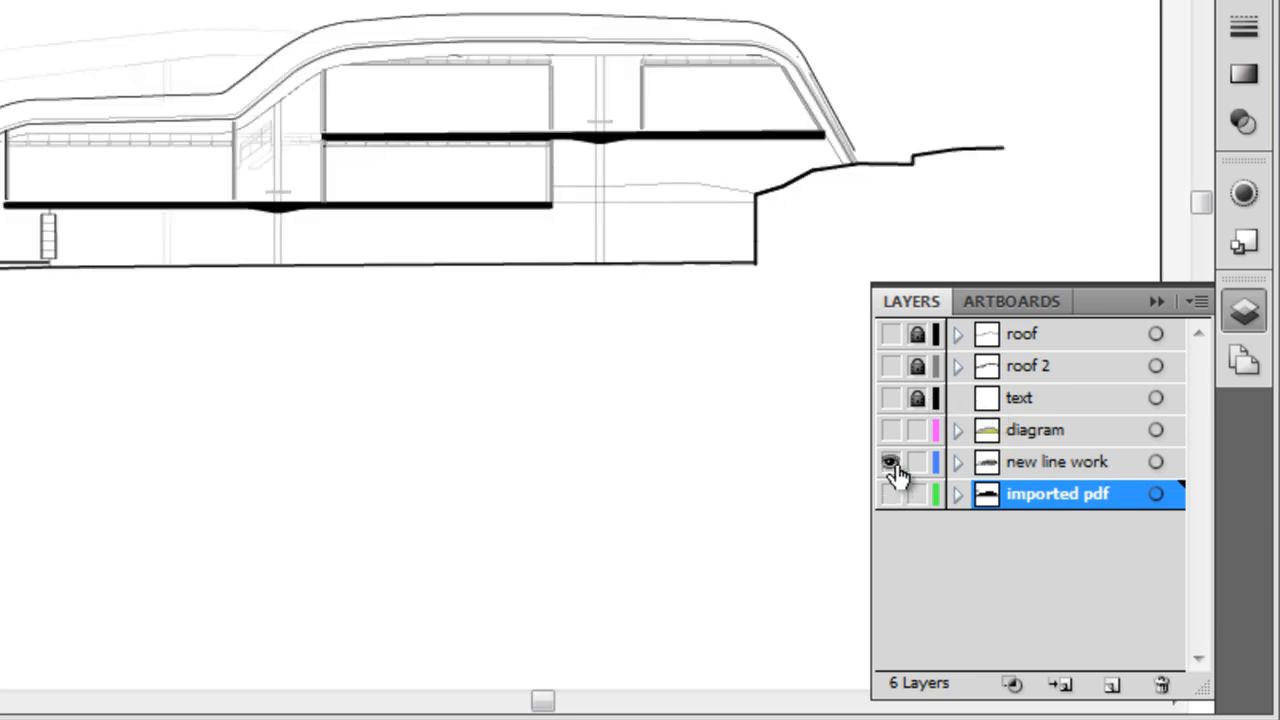
Step: Make the new line work layer visible over the imported PDF section
left_click(890, 460)
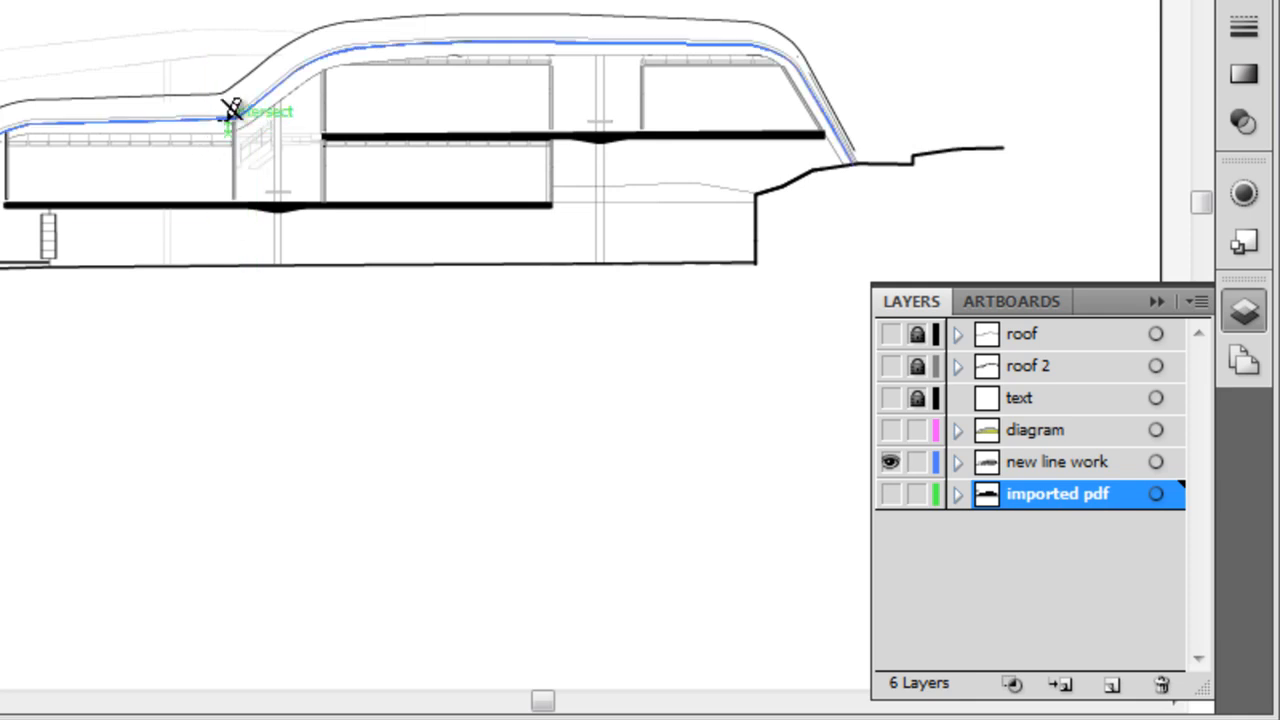
scroll("up", 3)
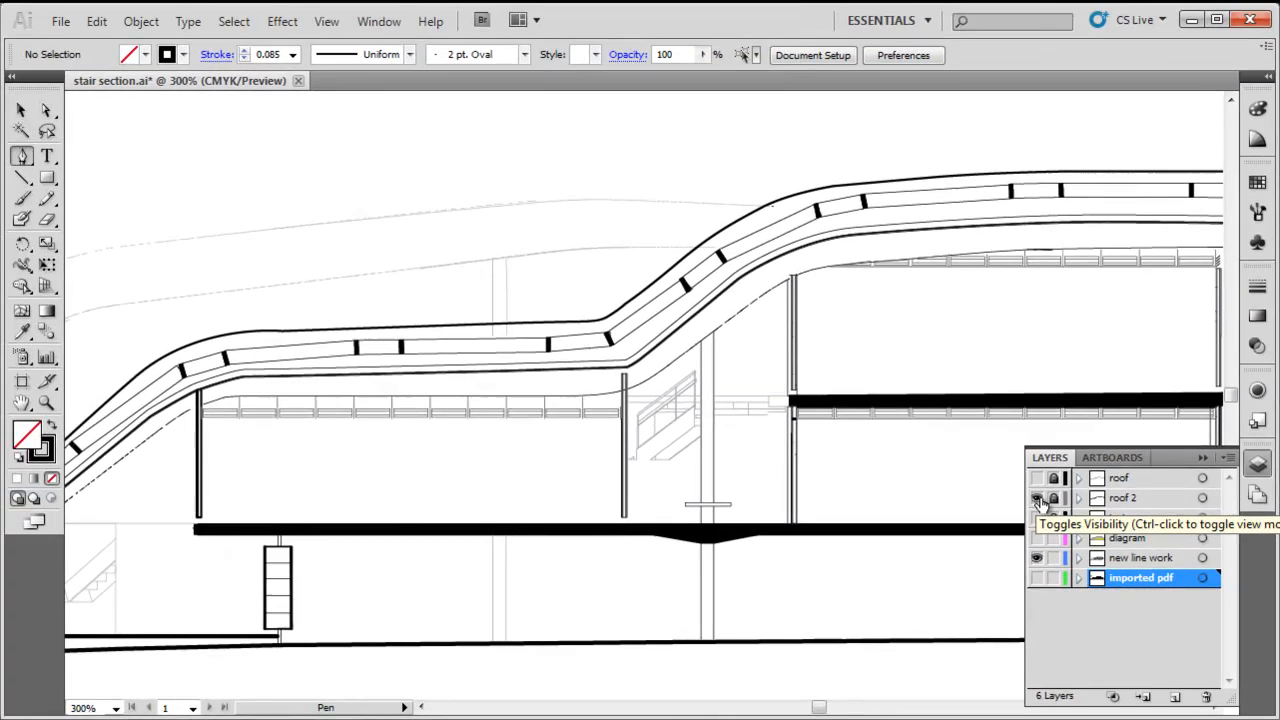
Step: Show roof 2, deselect with the Selection tool, and lock the new line work layer
left_click(1036, 498)
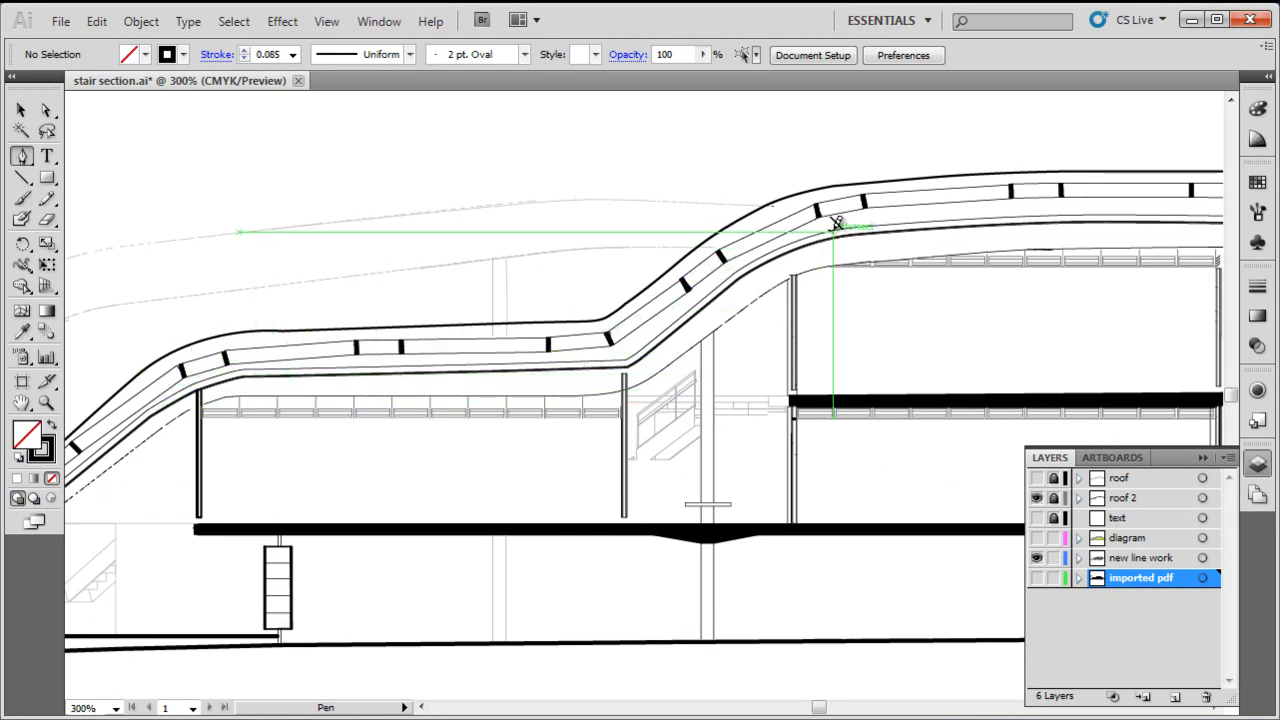
left_click(22, 110)
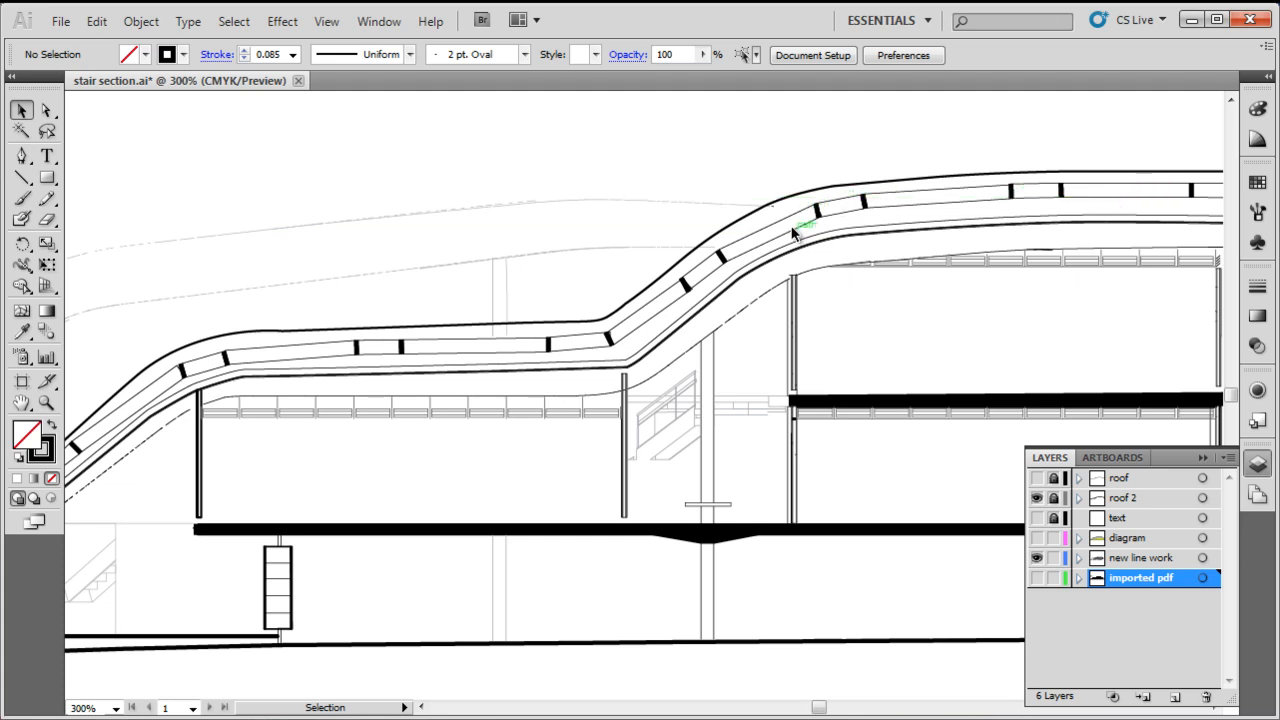
mouse_move(776, 472)
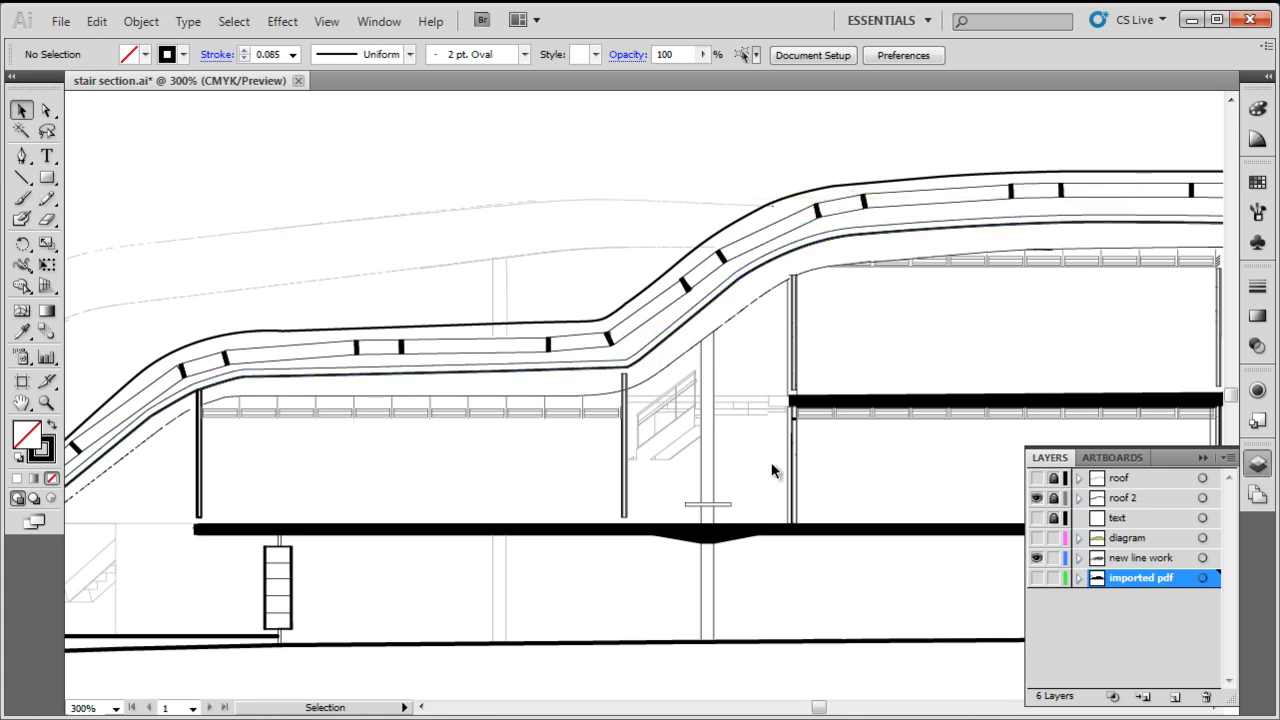
left_click(1036, 496)
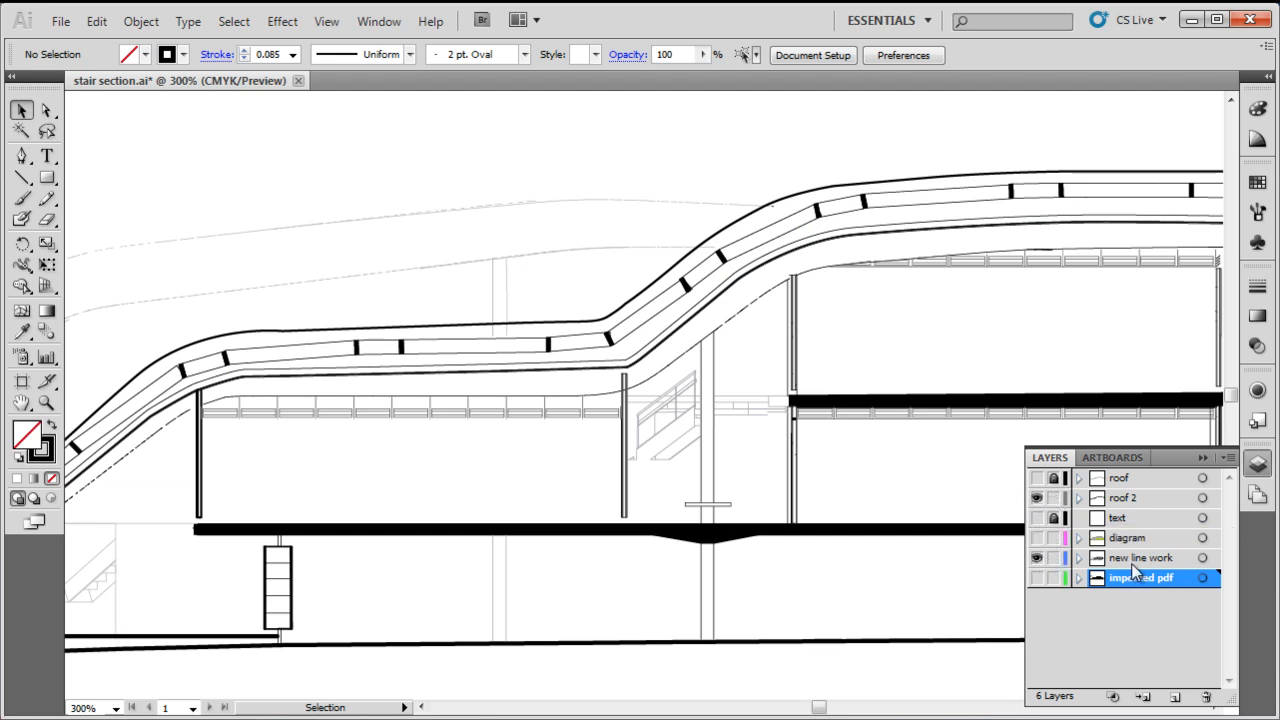
left_click(1052, 558)
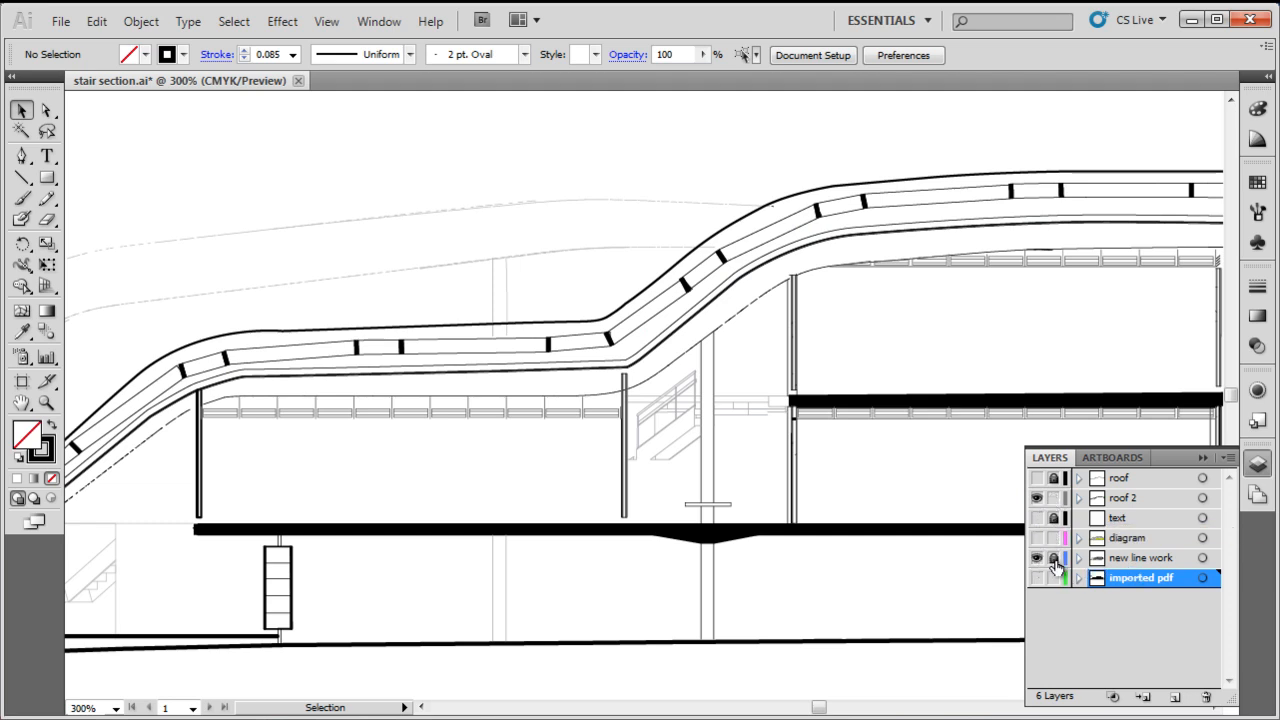
left_click(1036, 556)
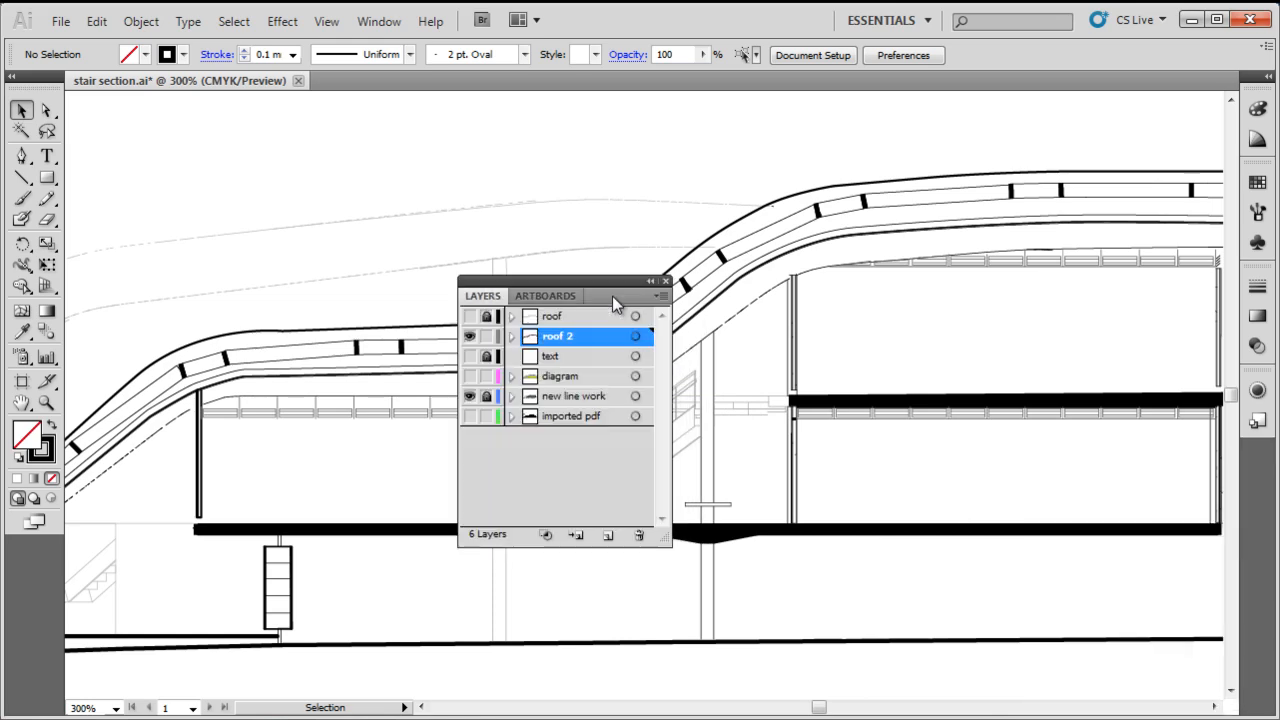
Step: Open the Layers panel menu for the active roof 2 layer
left_click(662, 296)
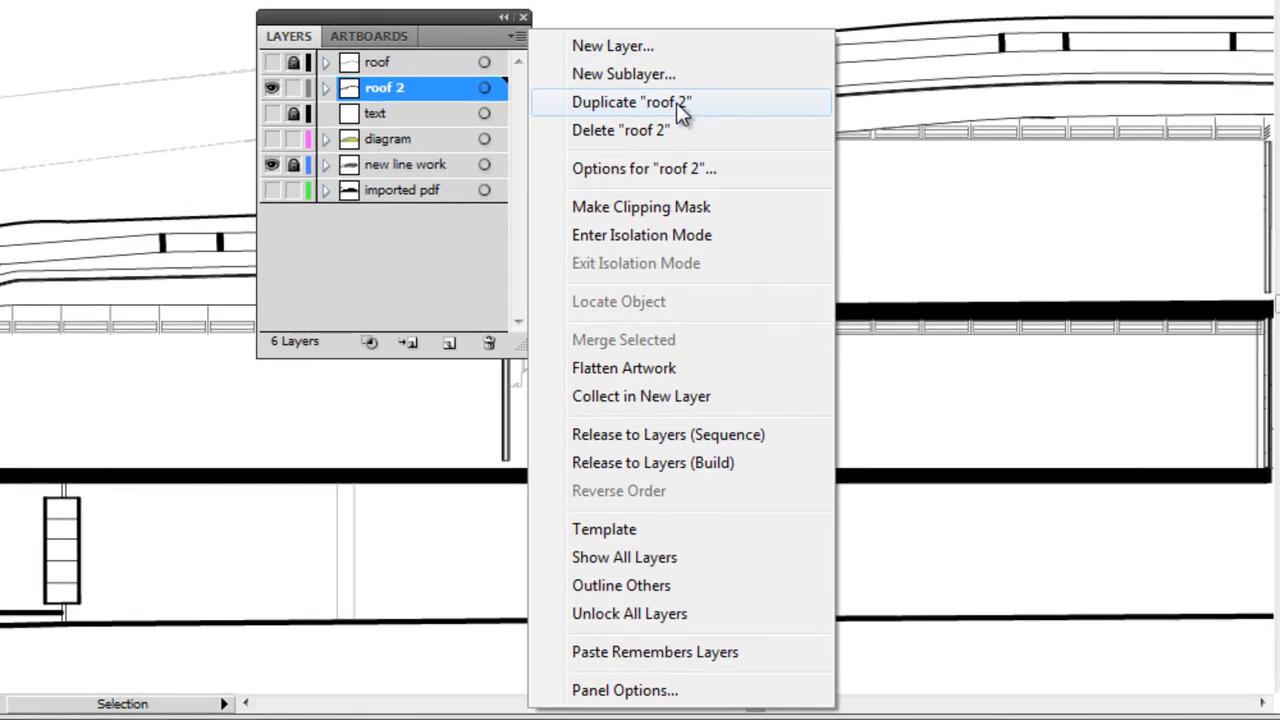
mouse_move(680, 160)
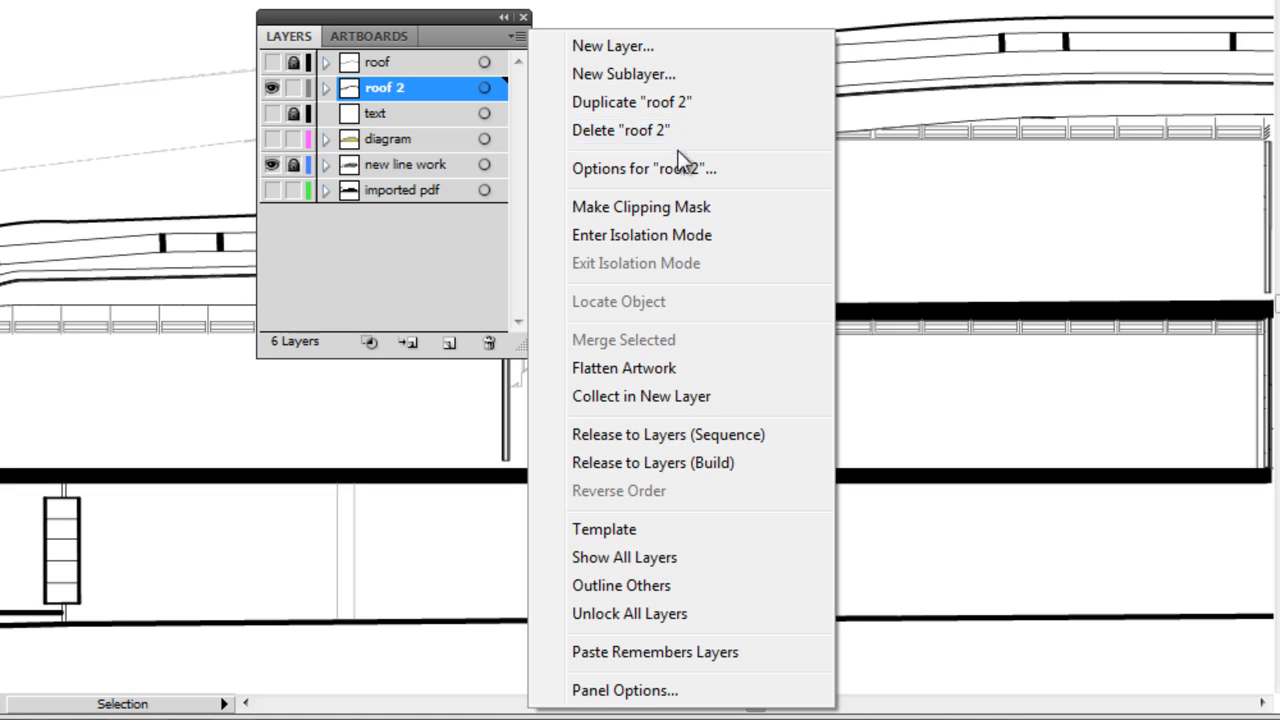
left_click(644, 168)
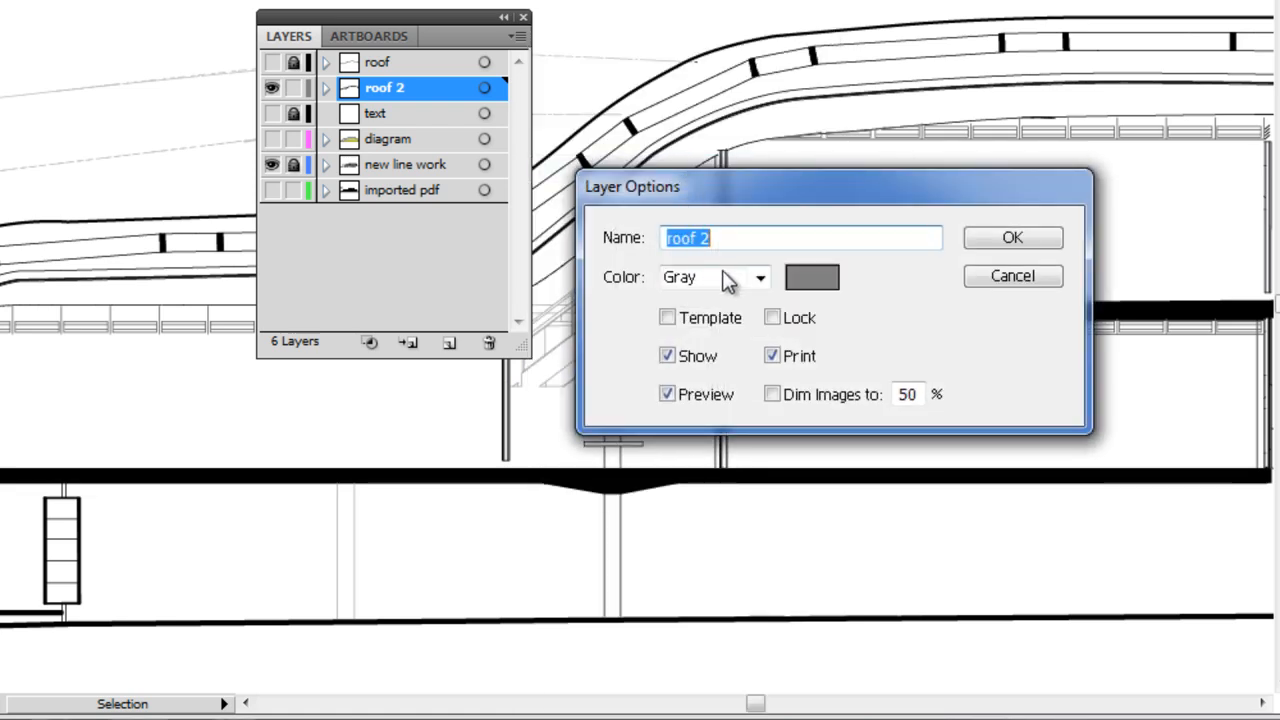
mouse_move(830, 290)
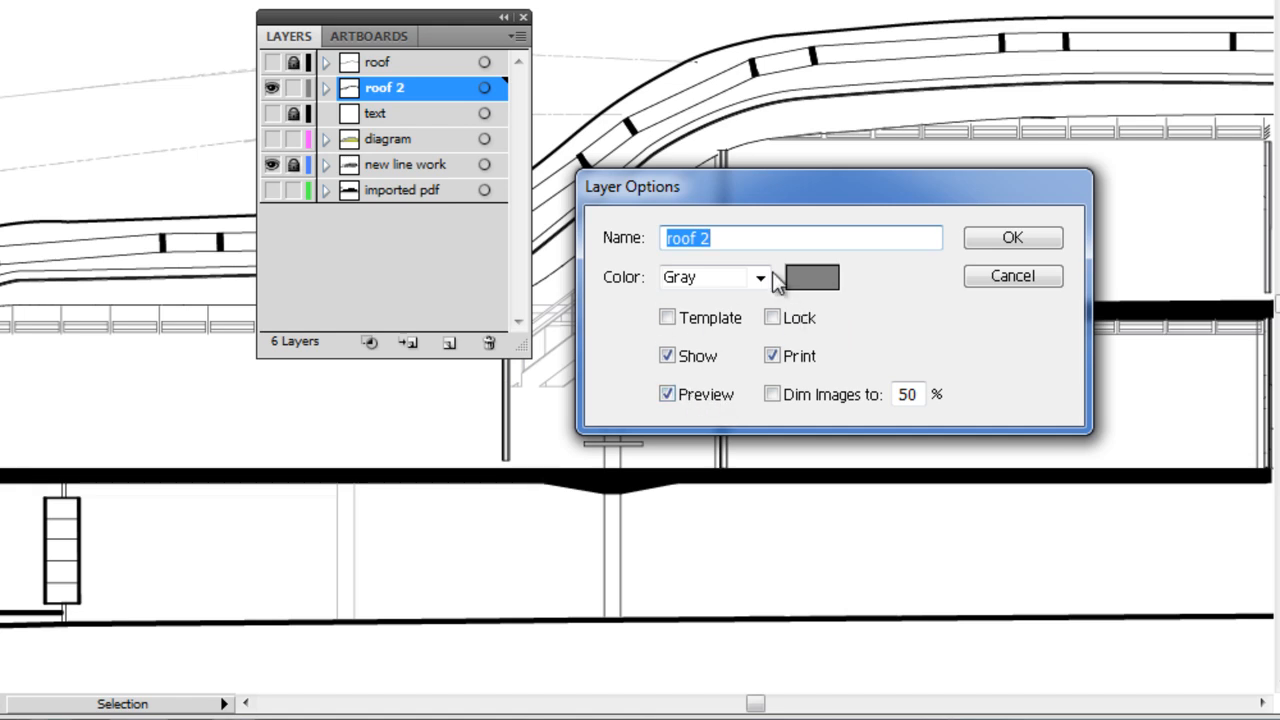
left_click(512, 36)
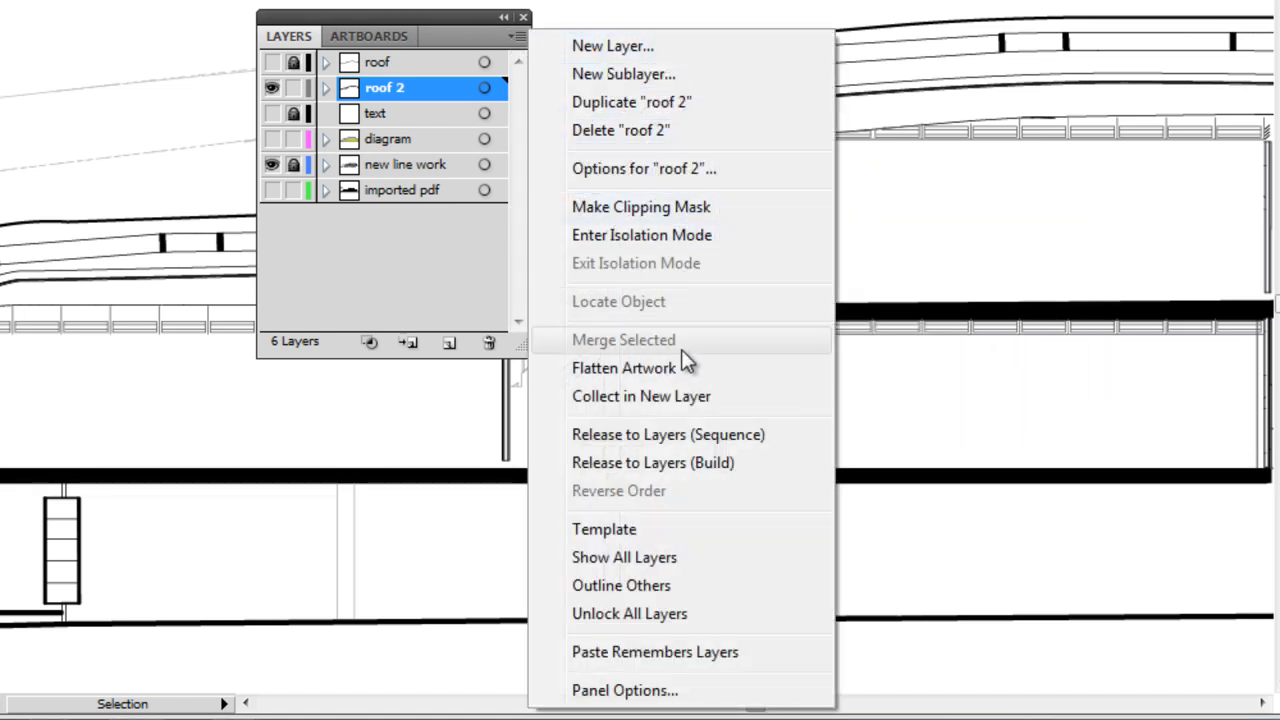
mouse_move(684, 368)
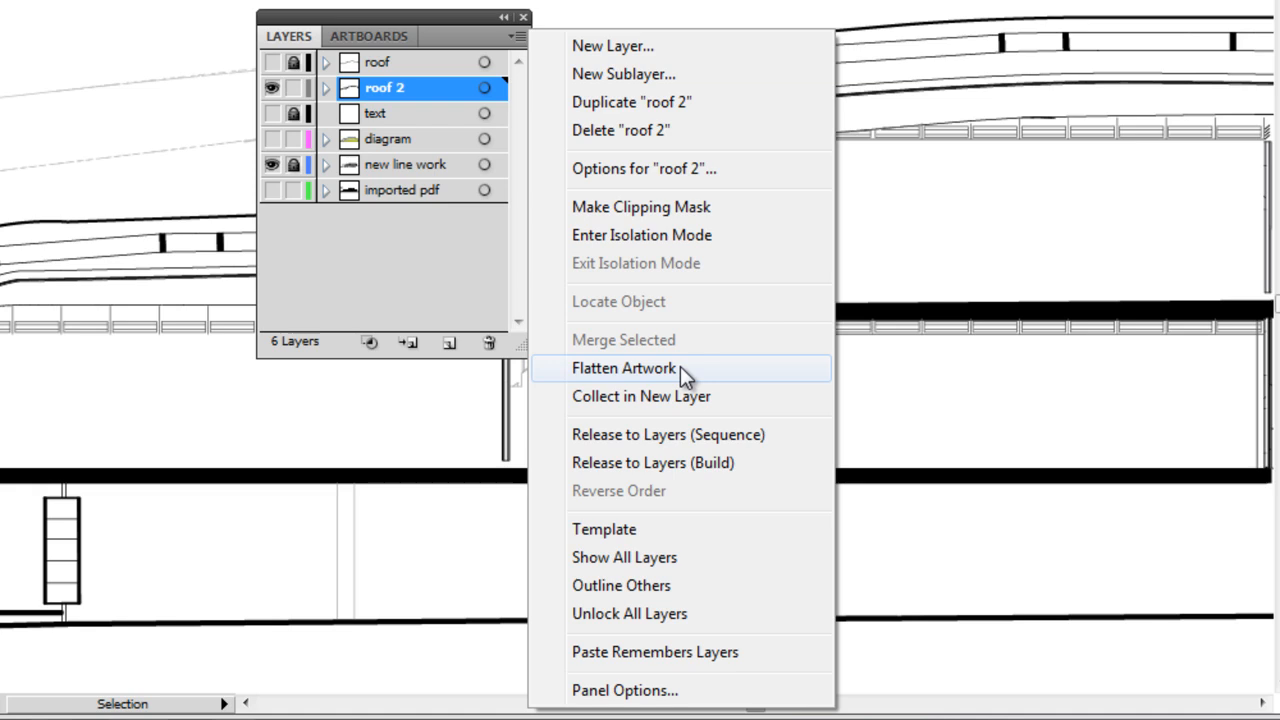
mouse_move(690, 396)
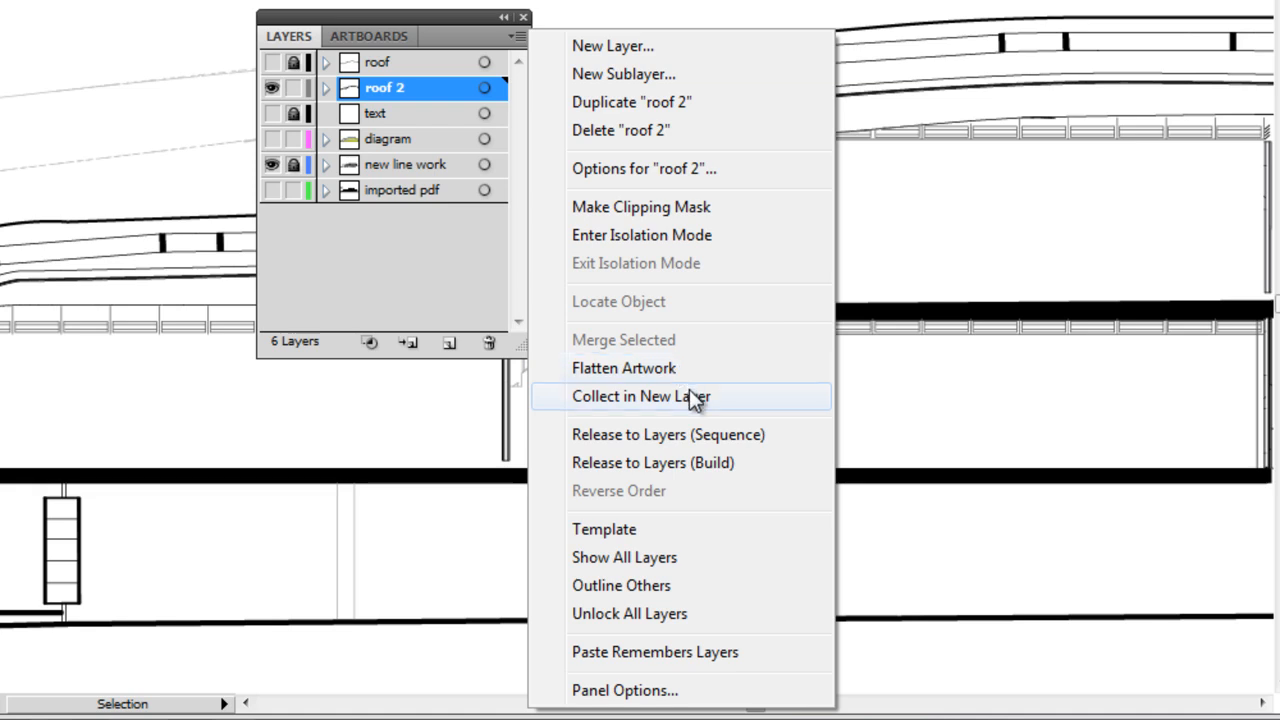
mouse_move(690, 470)
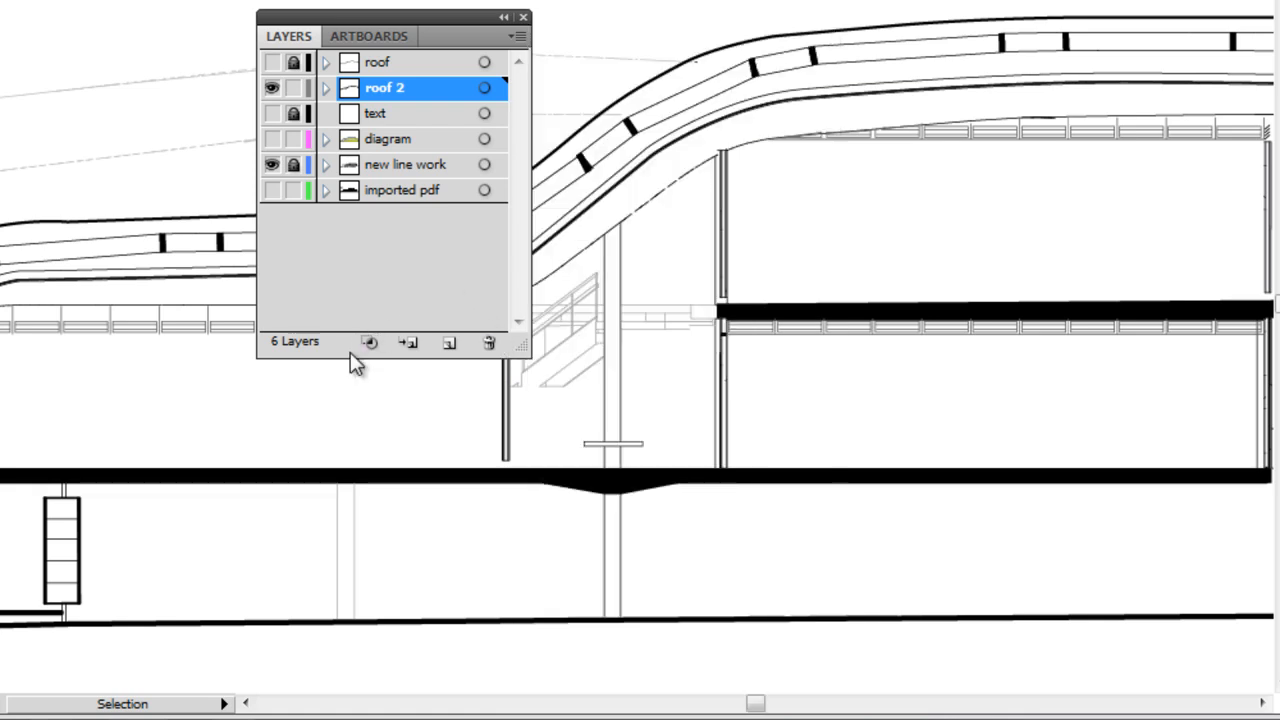
mouse_move(368, 344)
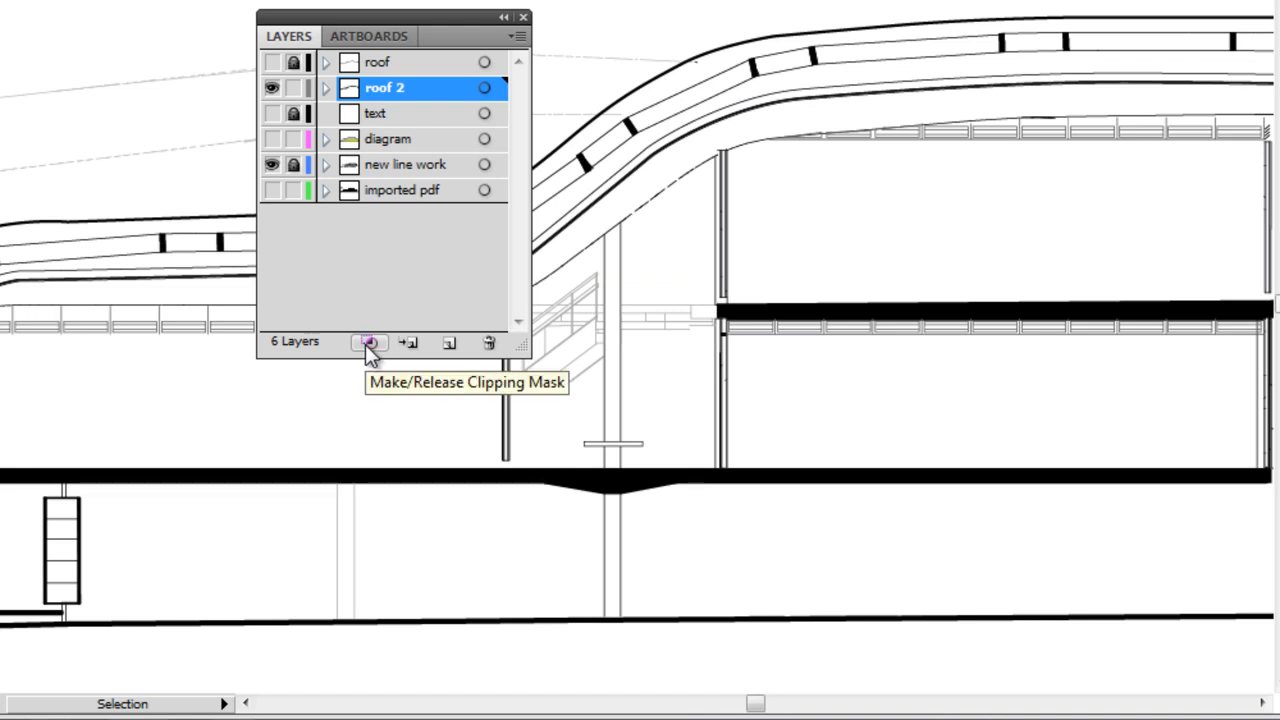
mouse_move(370, 356)
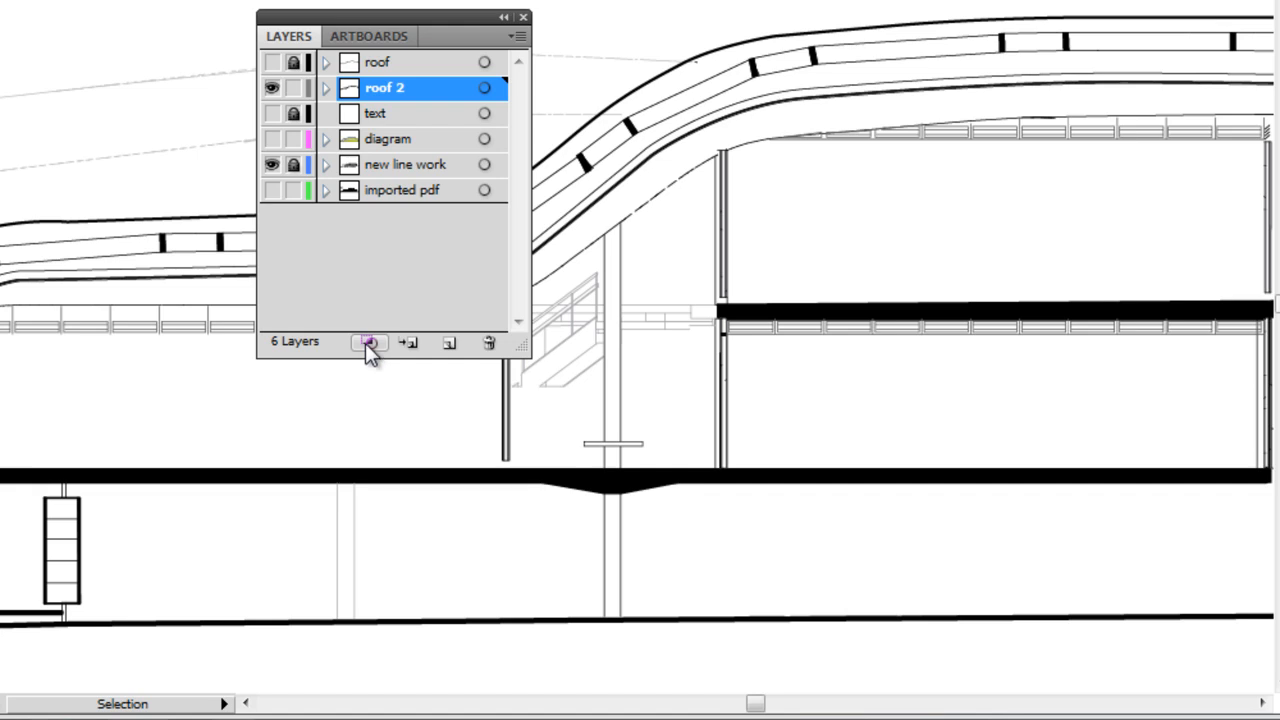
mouse_move(448, 348)
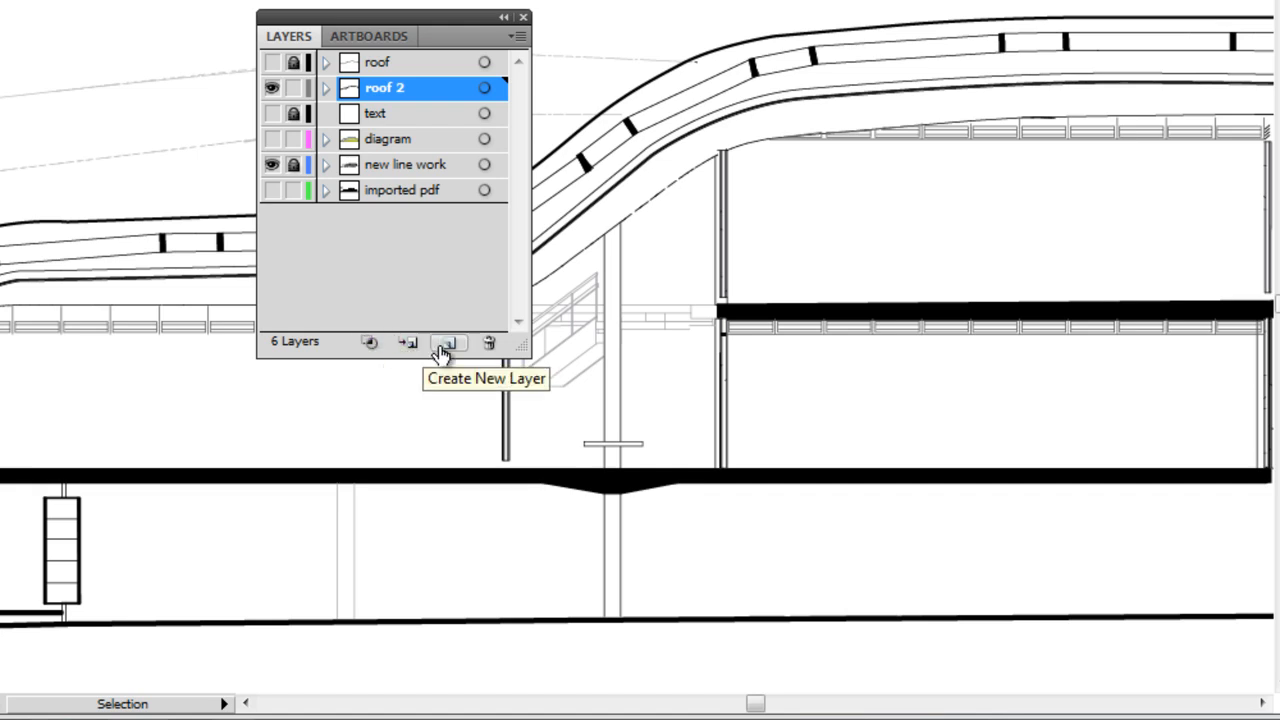
mouse_move(488, 344)
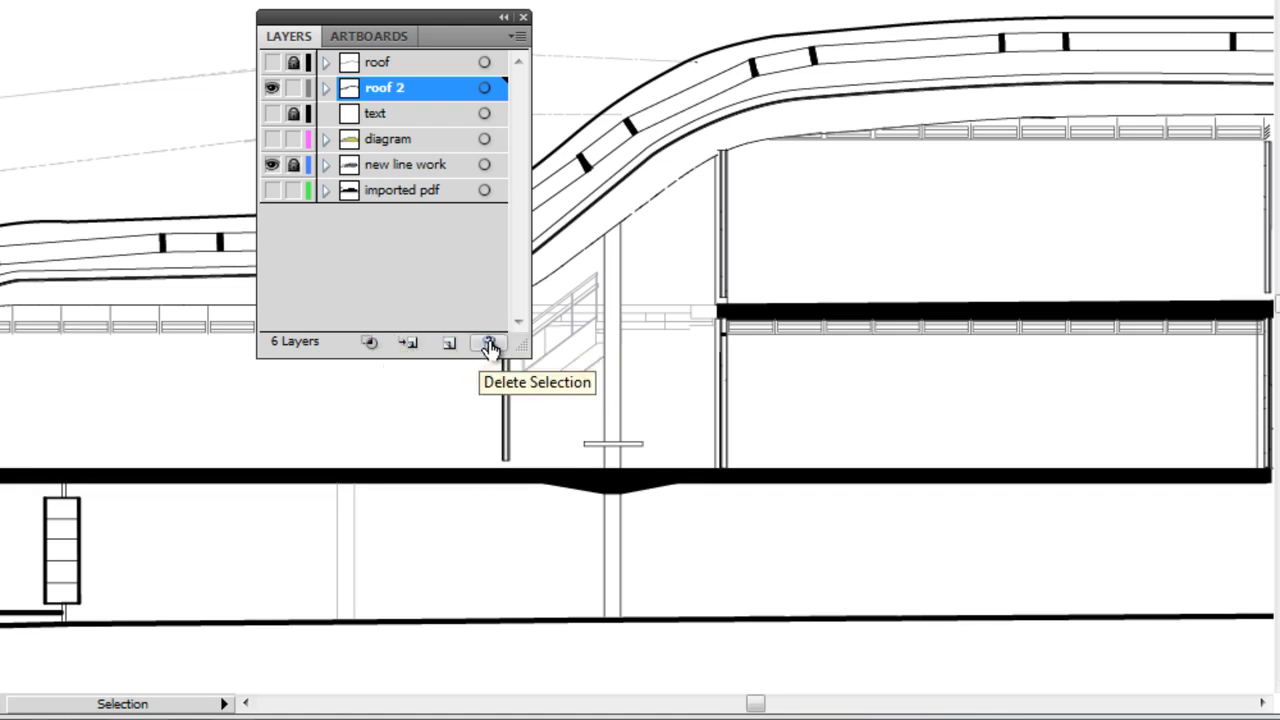